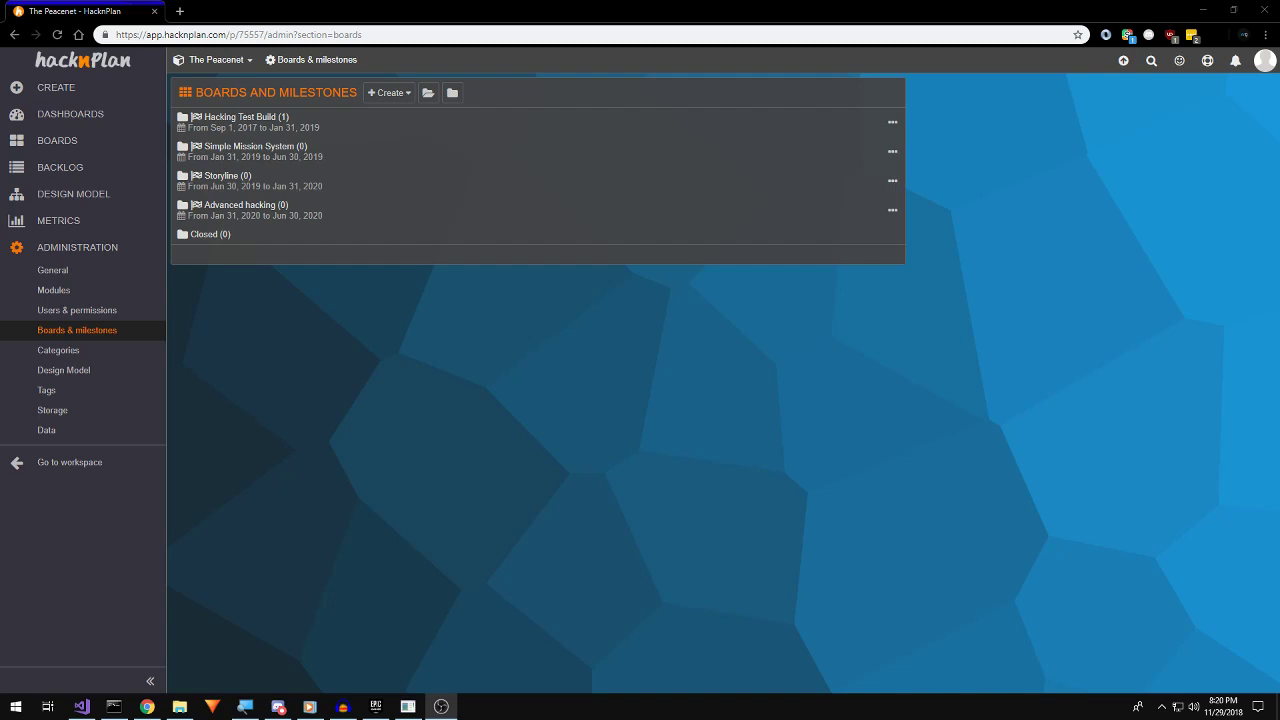
pyautogui.moveTo(1016, 162)
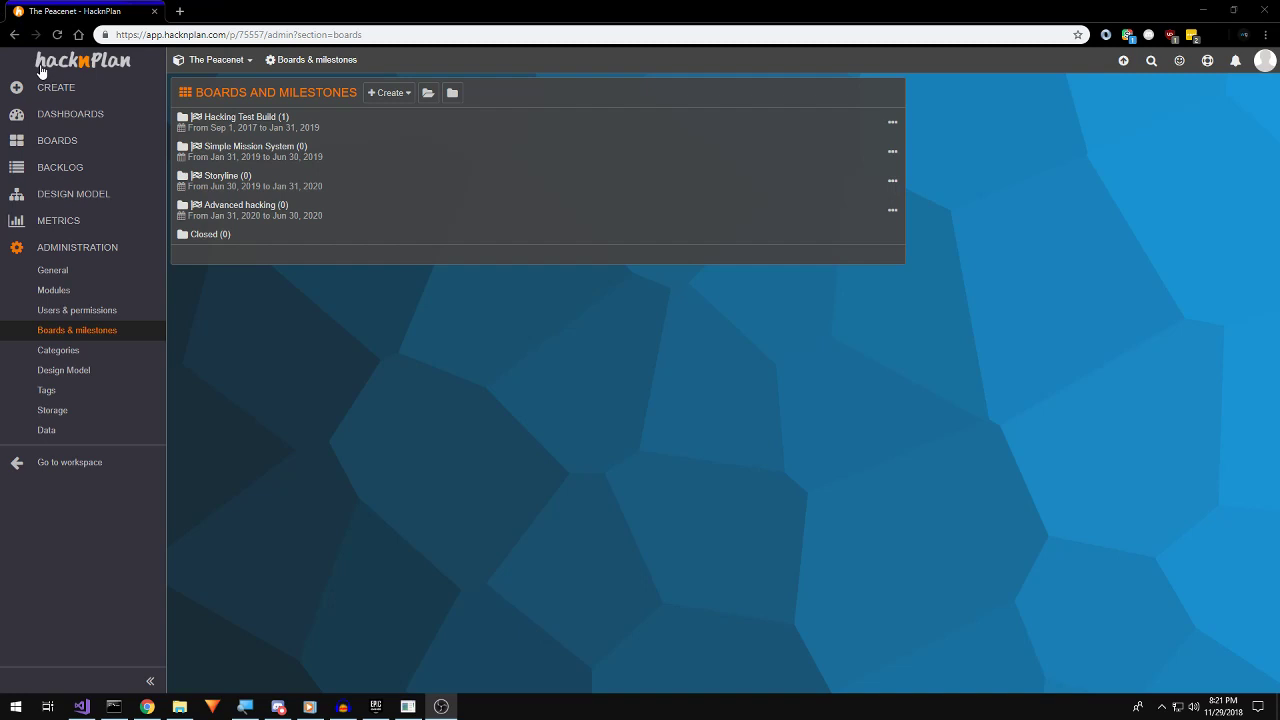
pyautogui.moveTo(70, 112)
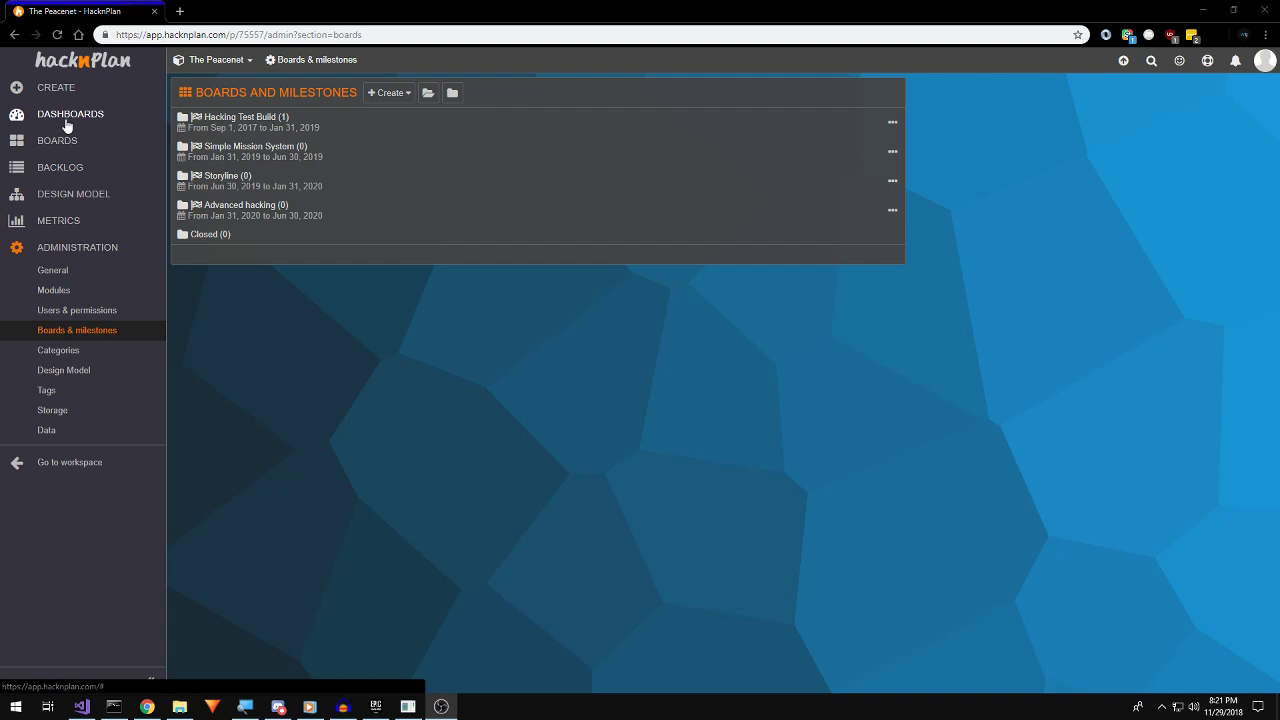
# Go from My dashboard to The Peacenet's Project dashboard via the sidebar.
pyautogui.click(70, 112)
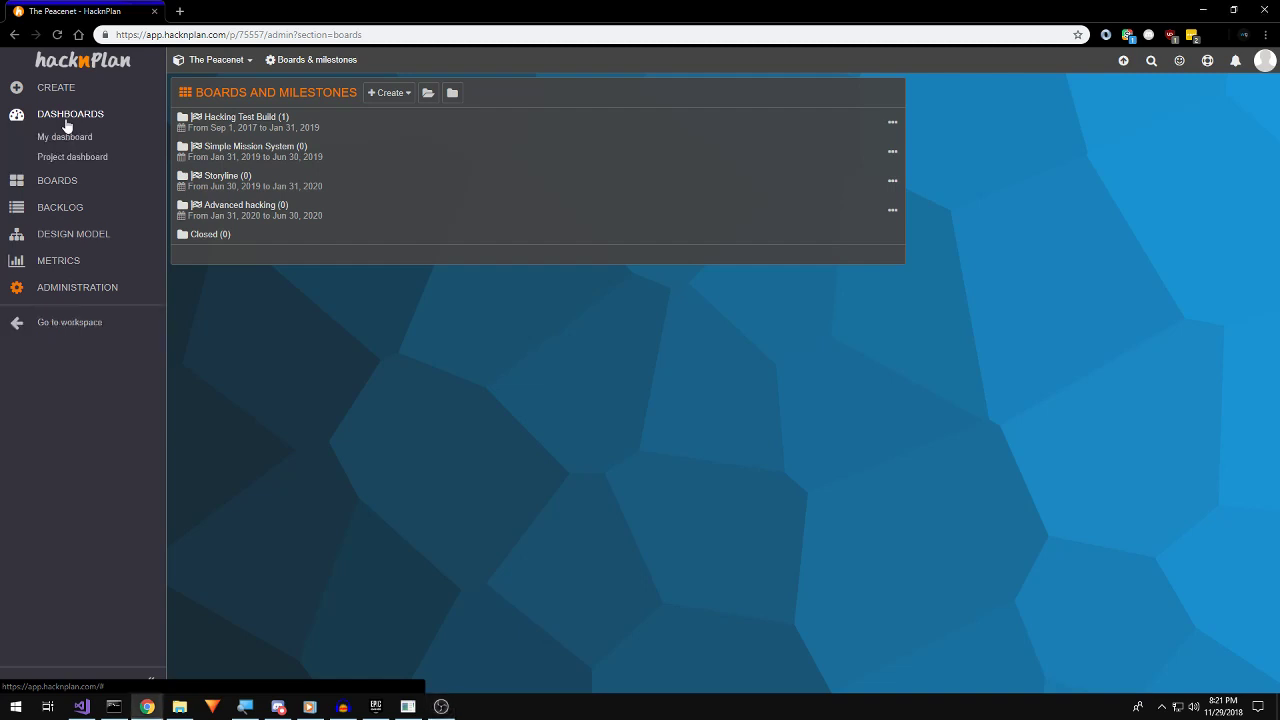
pyautogui.click(64, 136)
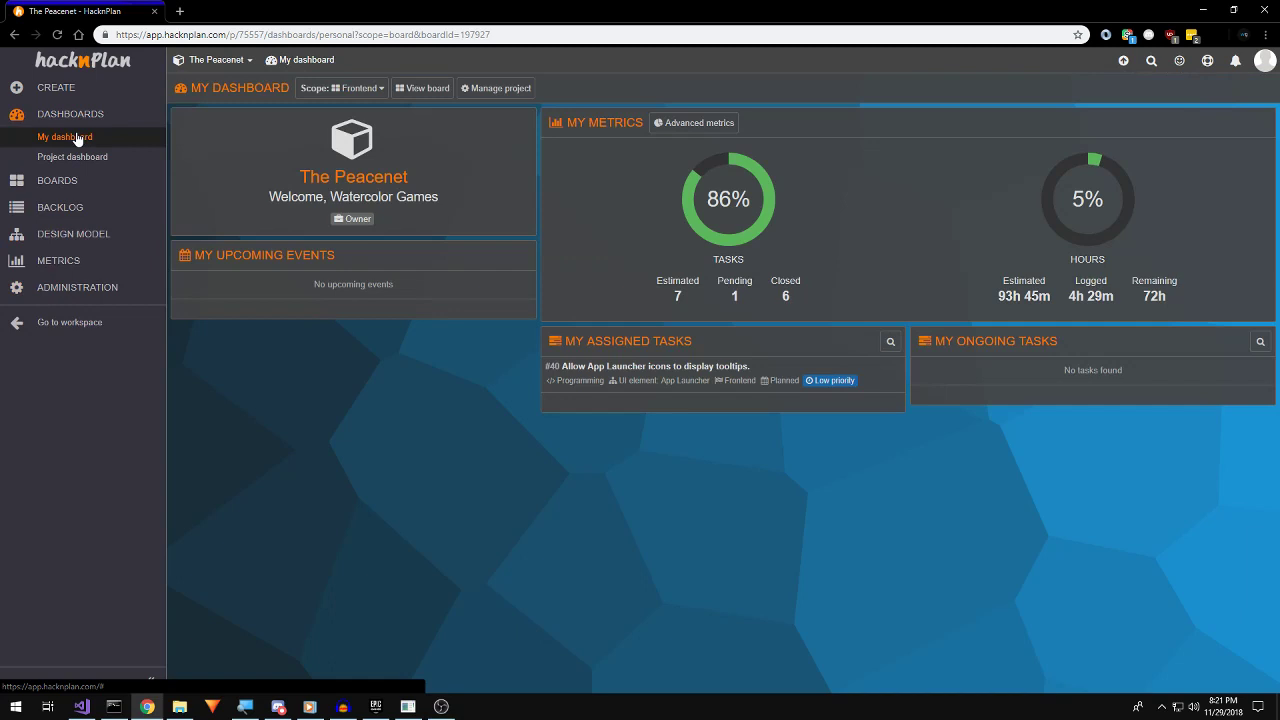
pyautogui.moveTo(72, 156)
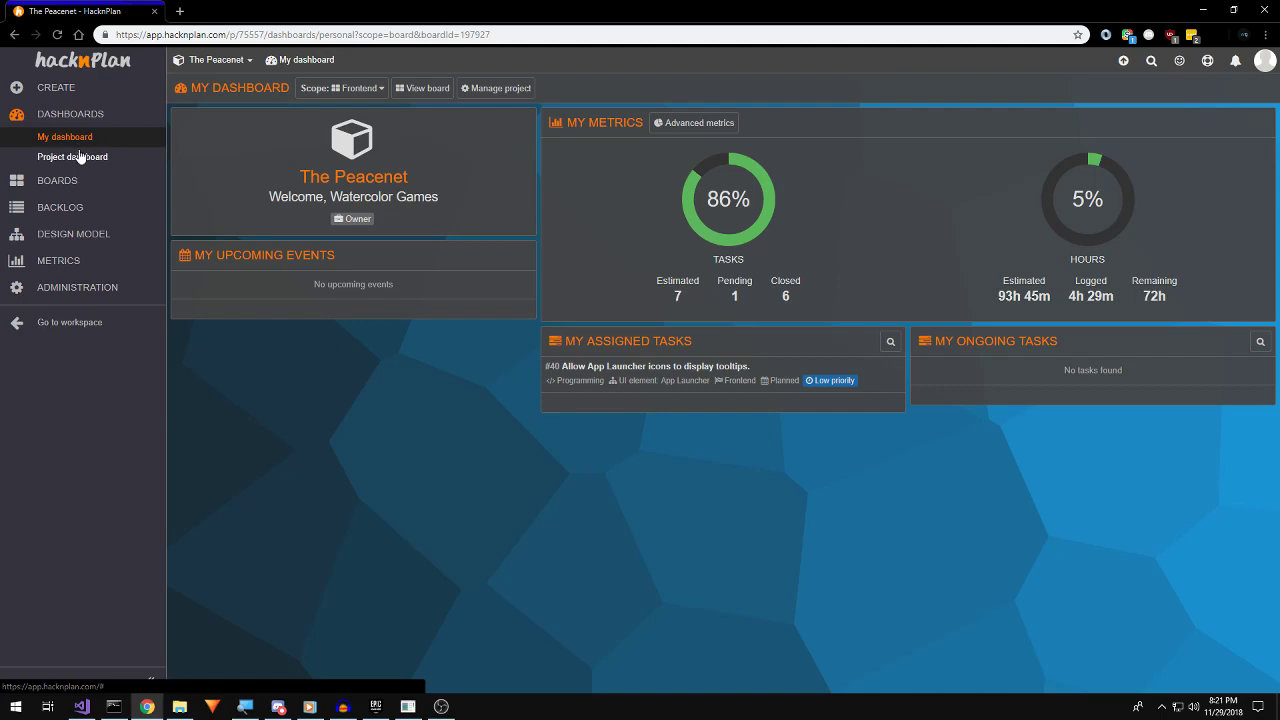
pyautogui.click(72, 156)
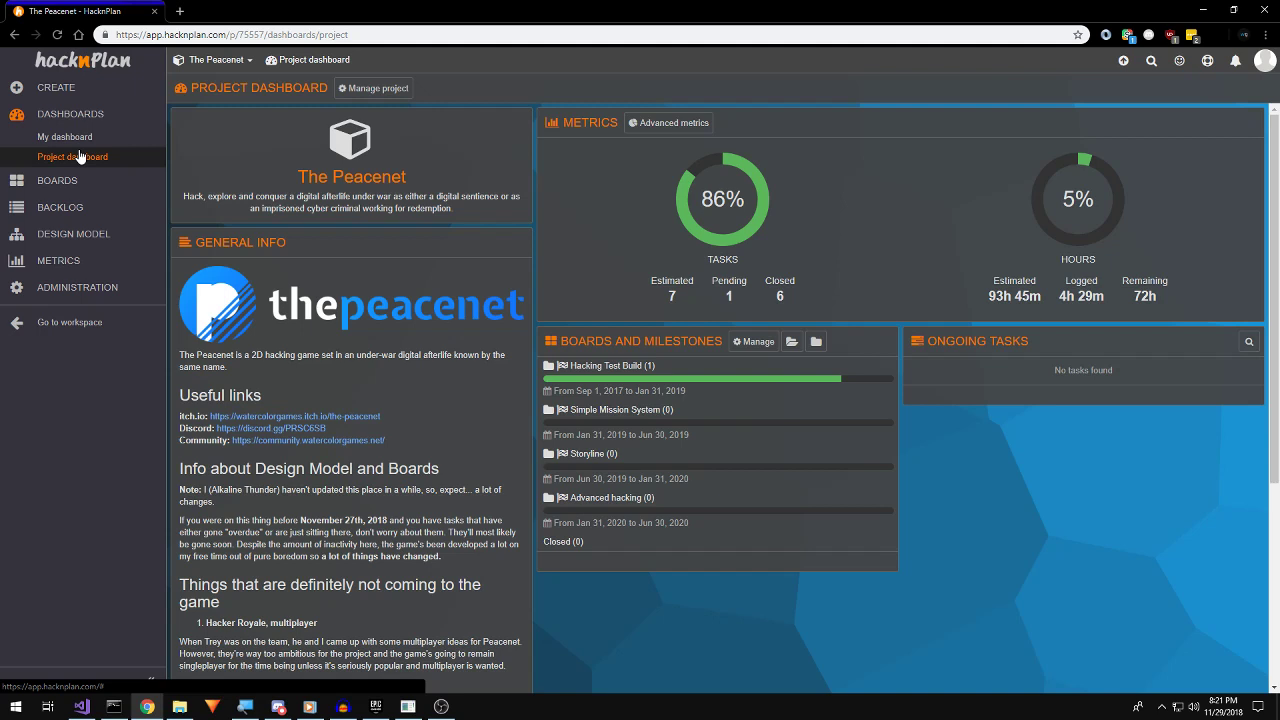
pyautogui.moveTo(92, 166)
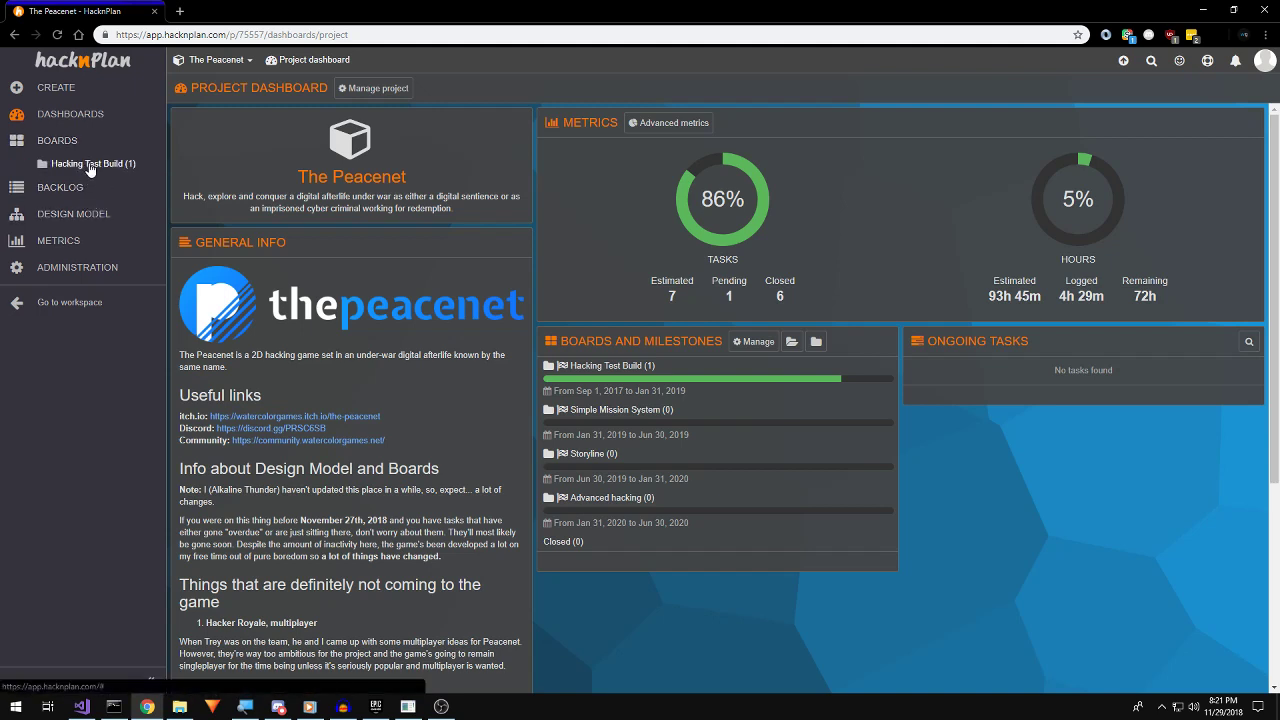
# View the Hacking Test Build board and briefly inspect the App Launcher tooltips task.
pyautogui.click(72, 184)
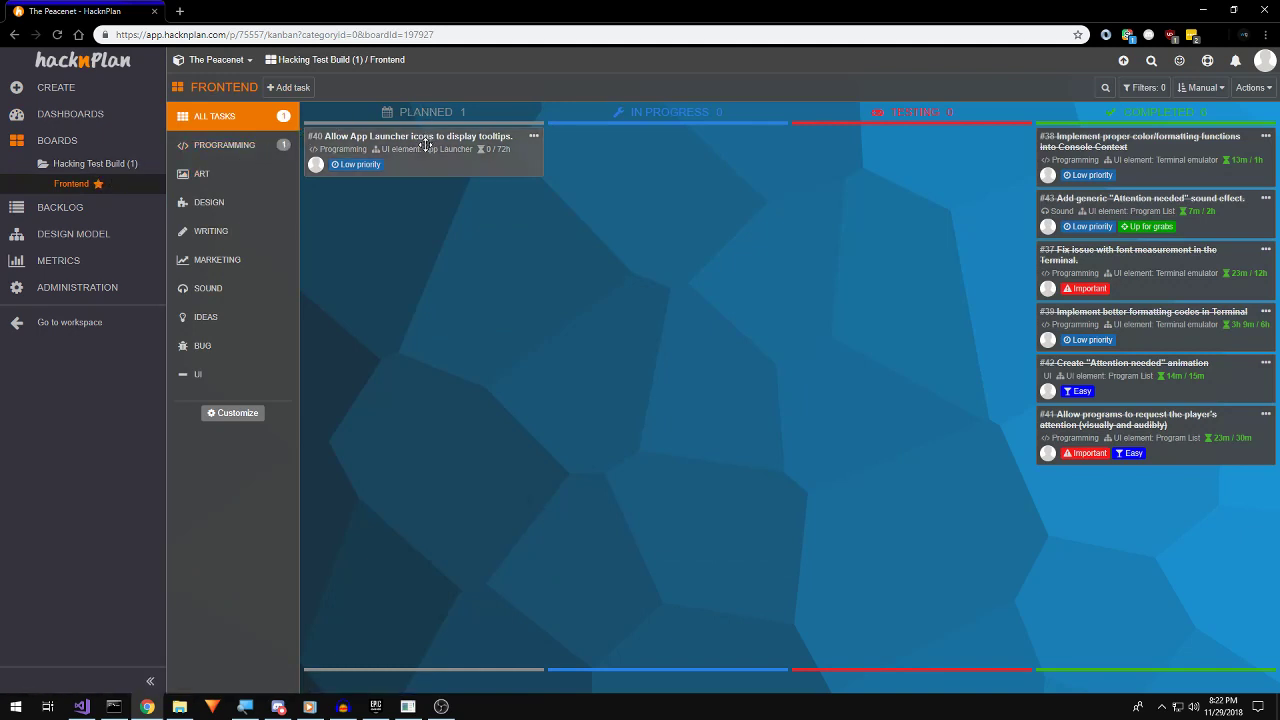
pyautogui.moveTo(424, 148)
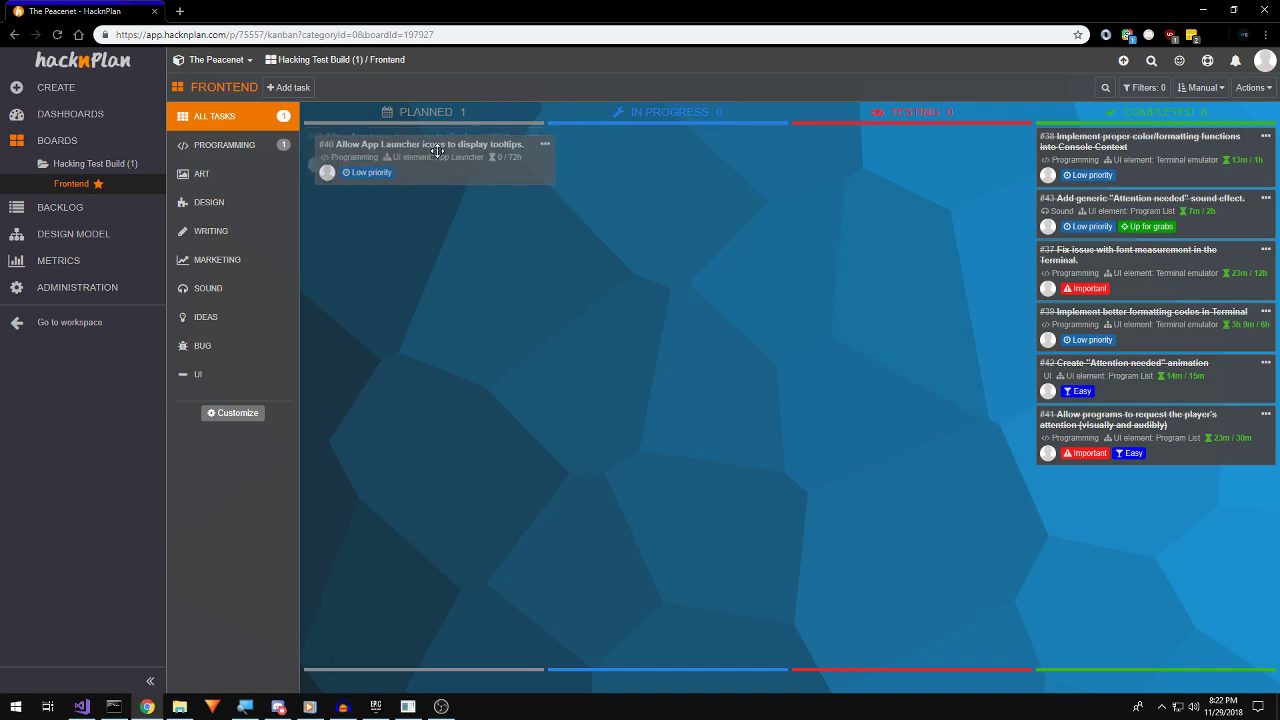
pyautogui.click(420, 144)
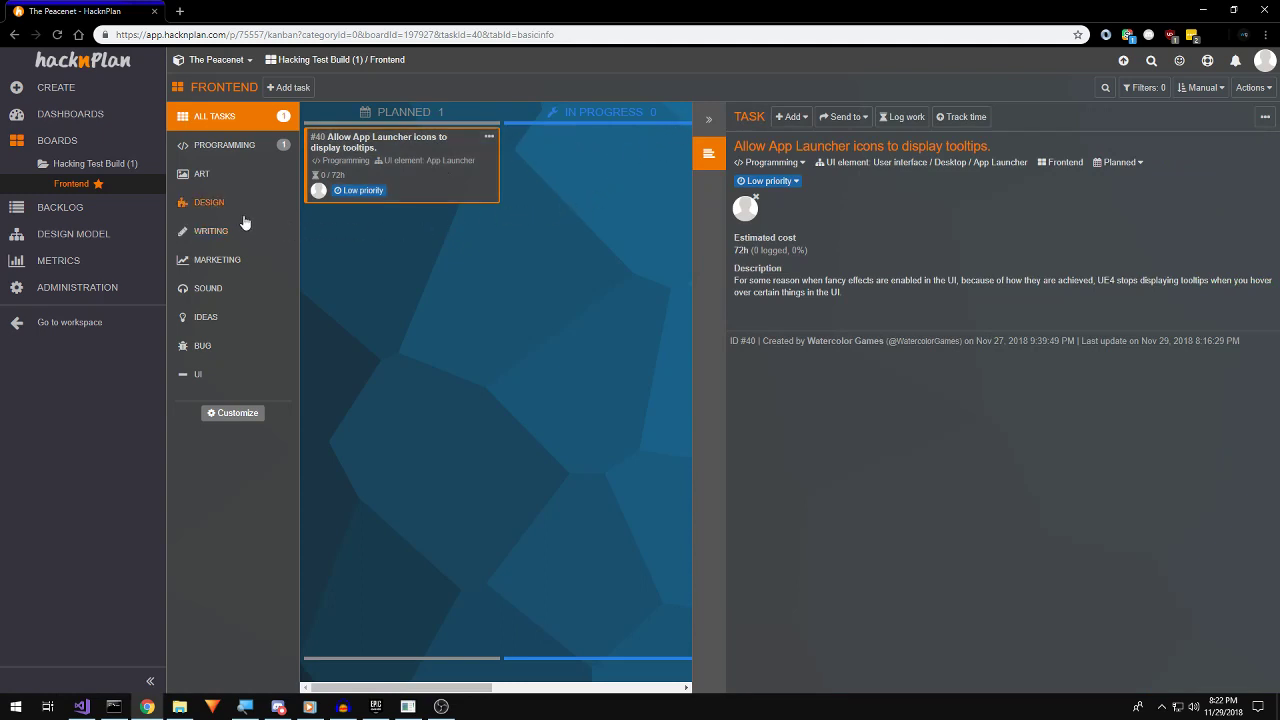
pyautogui.click(224, 144)
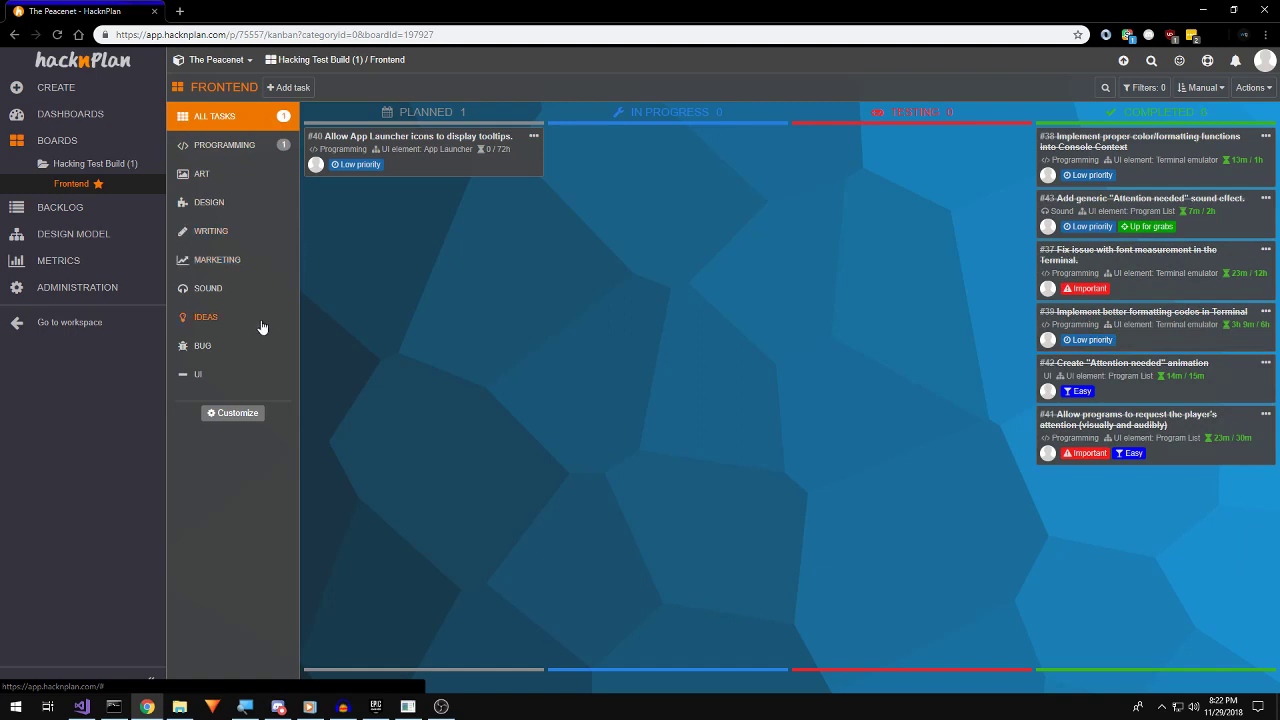
# Filter the board by the Ideas and Programming categories, then move to the empty Backlog.
pyautogui.click(206, 316)
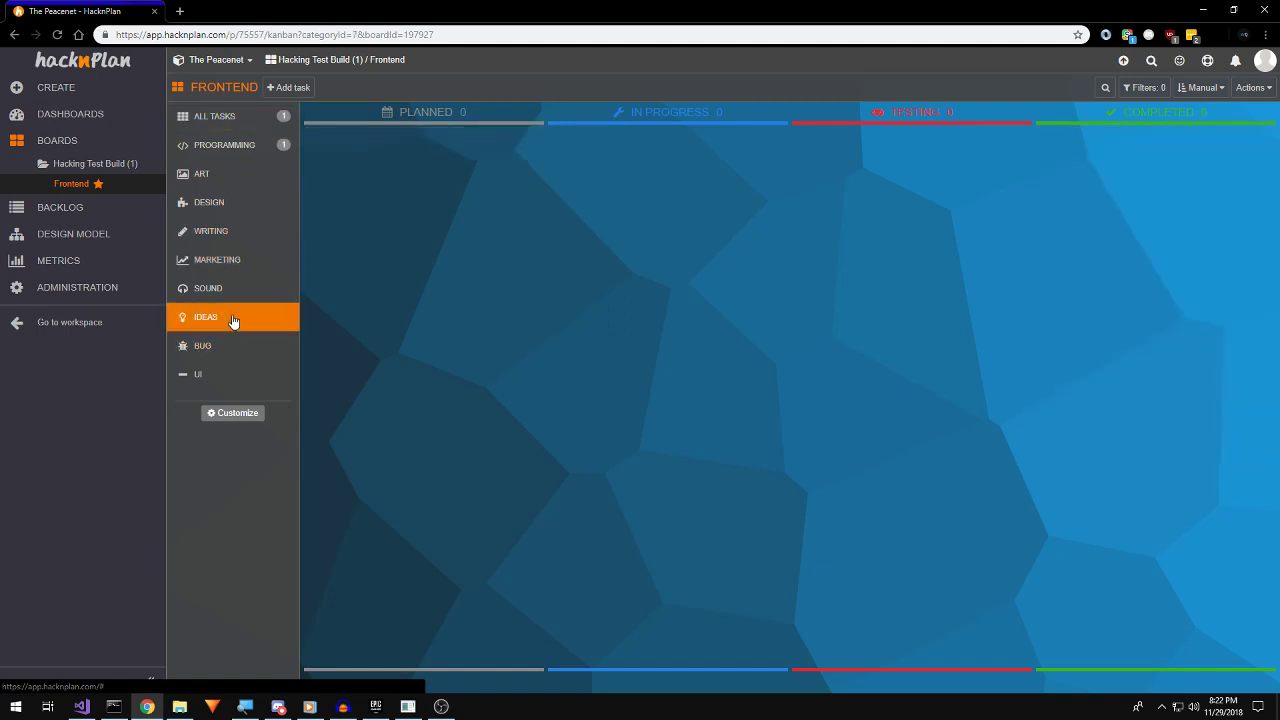
pyautogui.moveTo(202, 174)
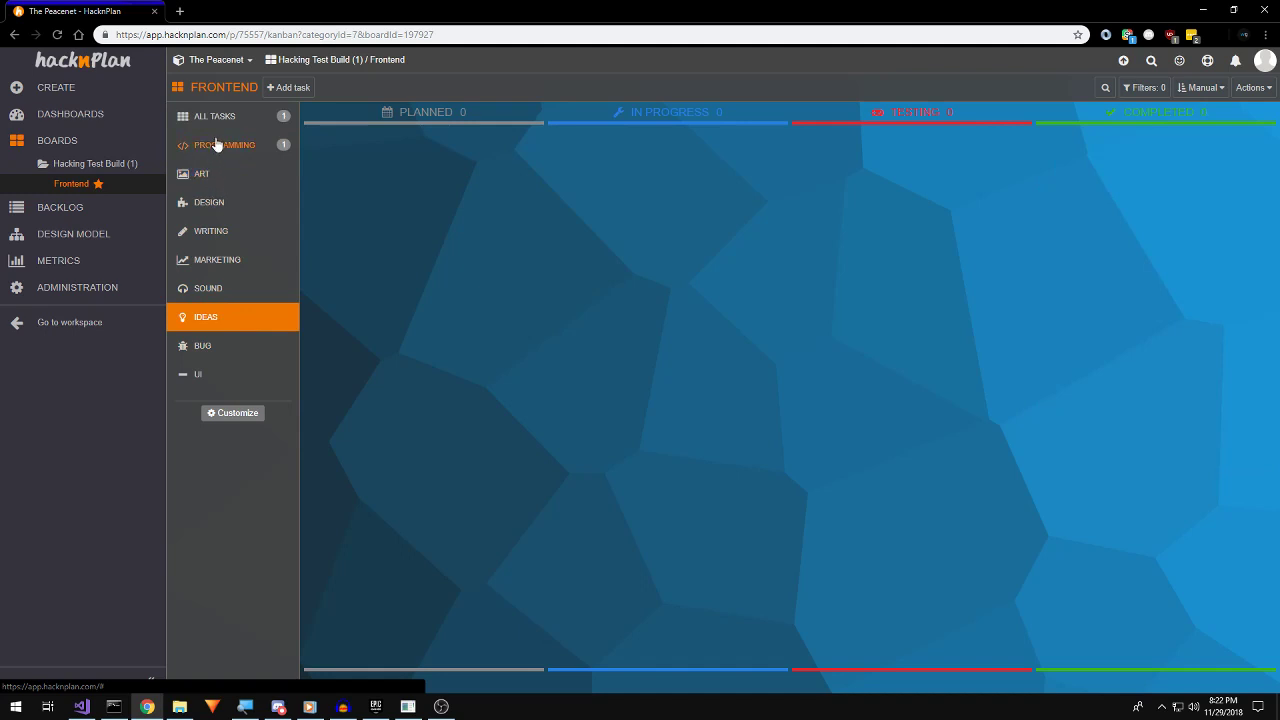
pyautogui.click(224, 144)
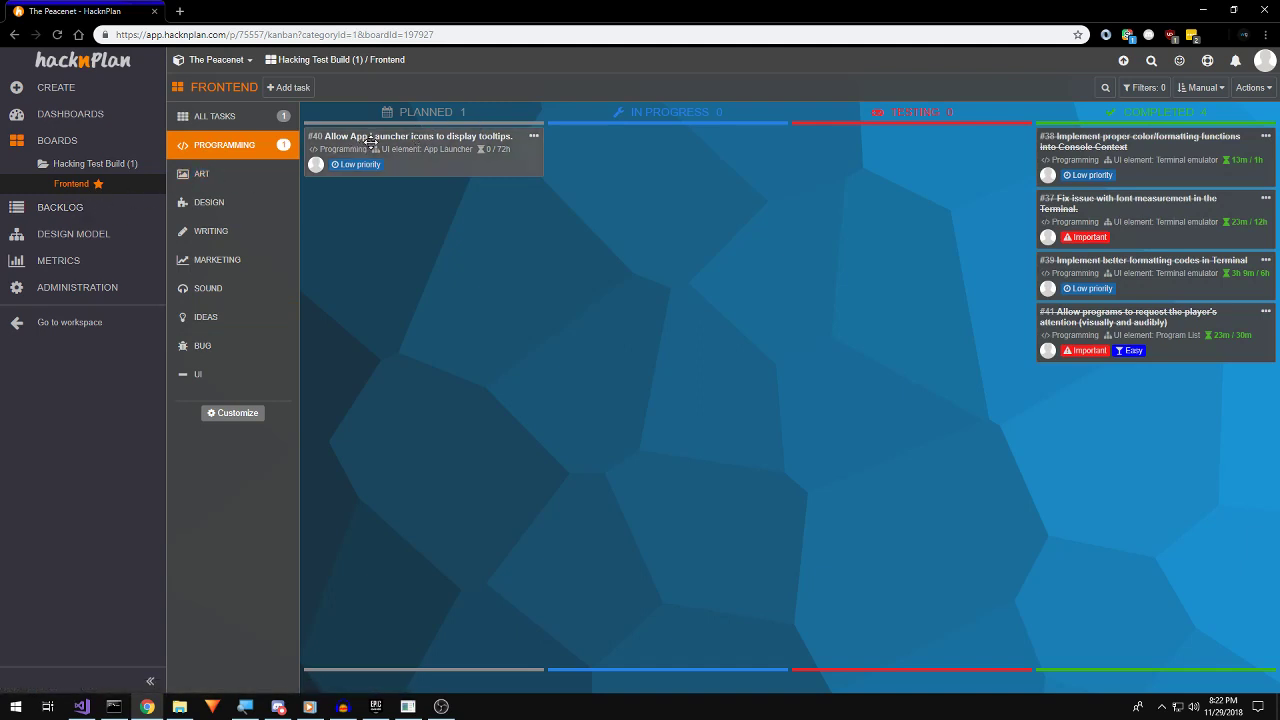
pyautogui.moveTo(420, 150); pyautogui.dragTo(1056, 408)
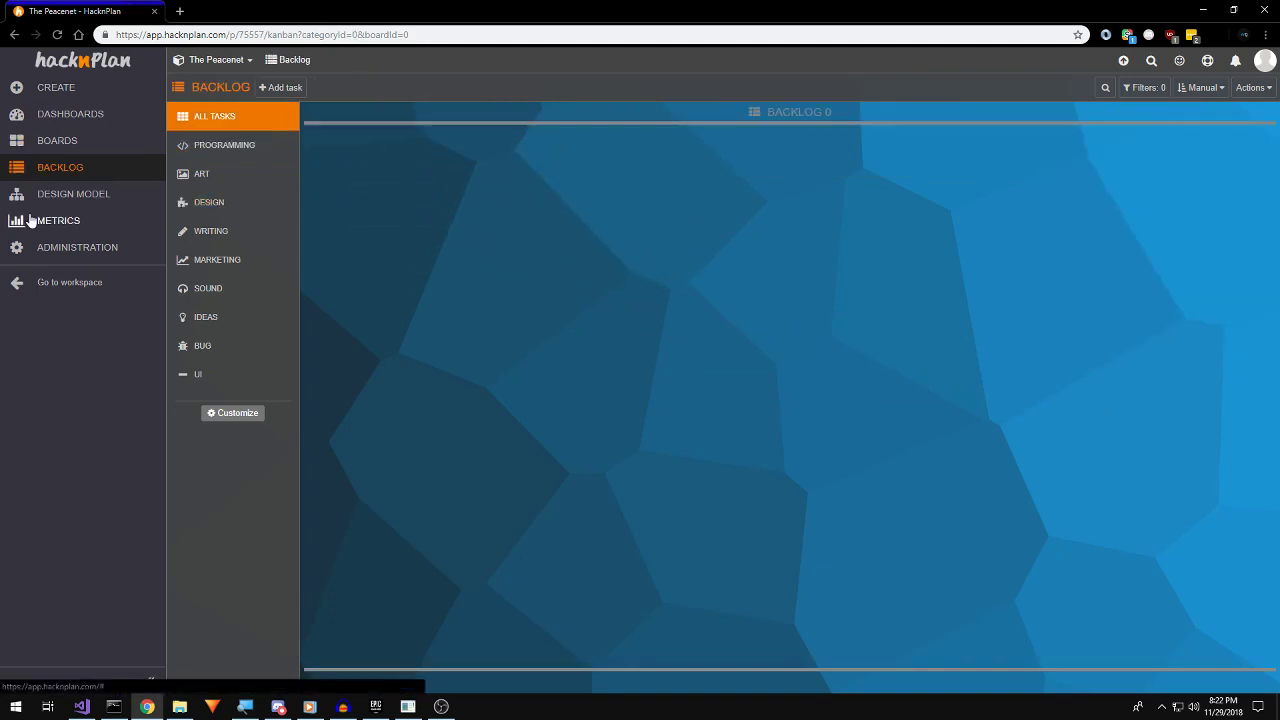
pyautogui.moveTo(56, 204)
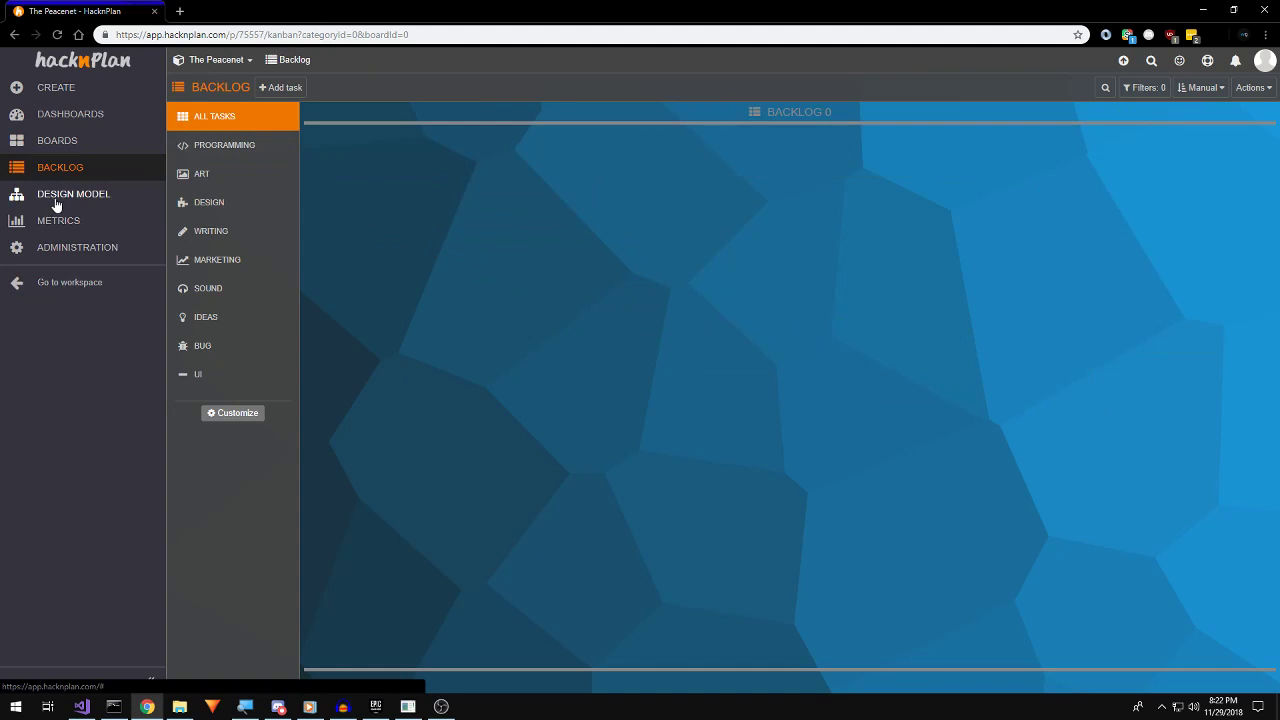
pyautogui.click(72, 192)
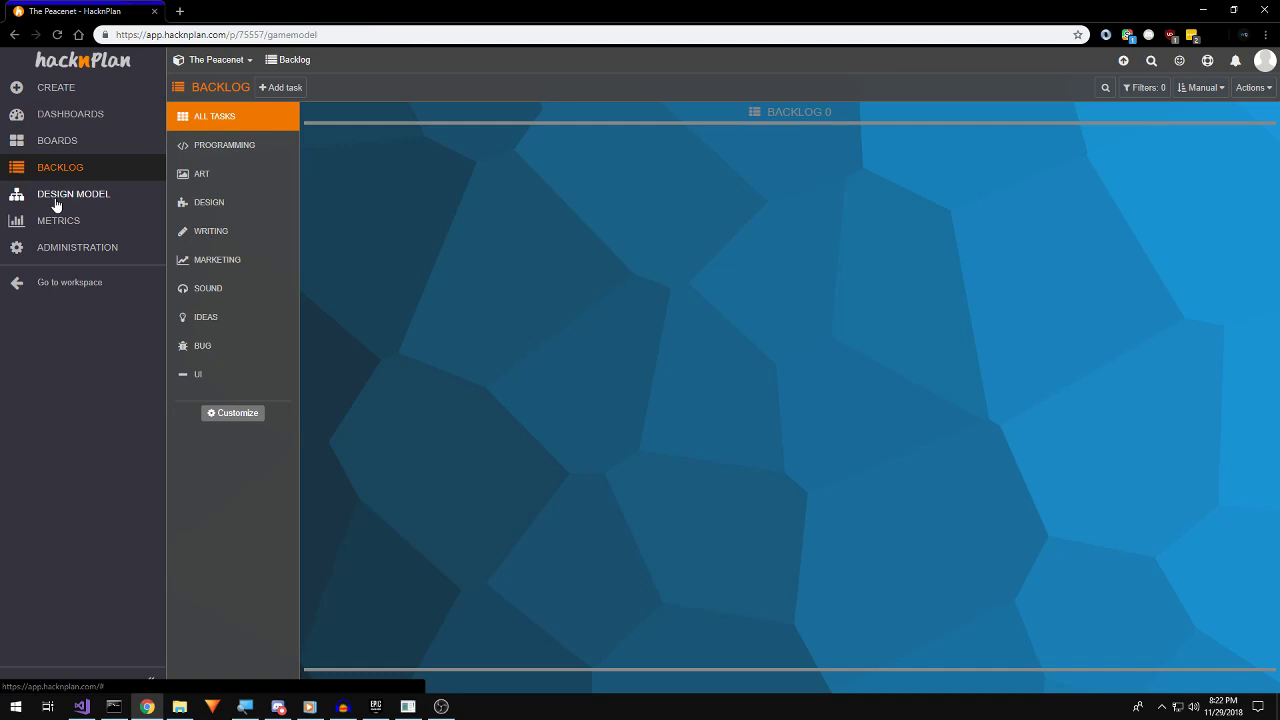
# Show the game design model with its Gameplay, User interface and Definitions folders.
pyautogui.click(72, 194)
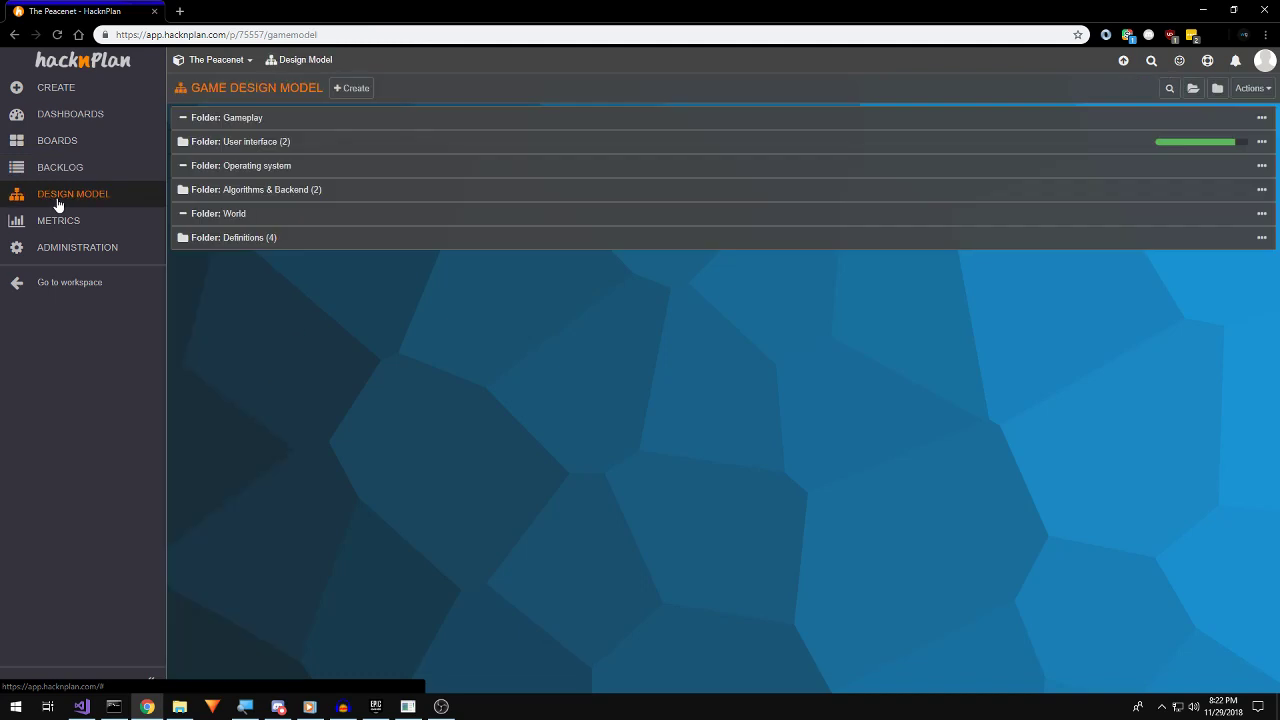
pyautogui.moveTo(176, 224)
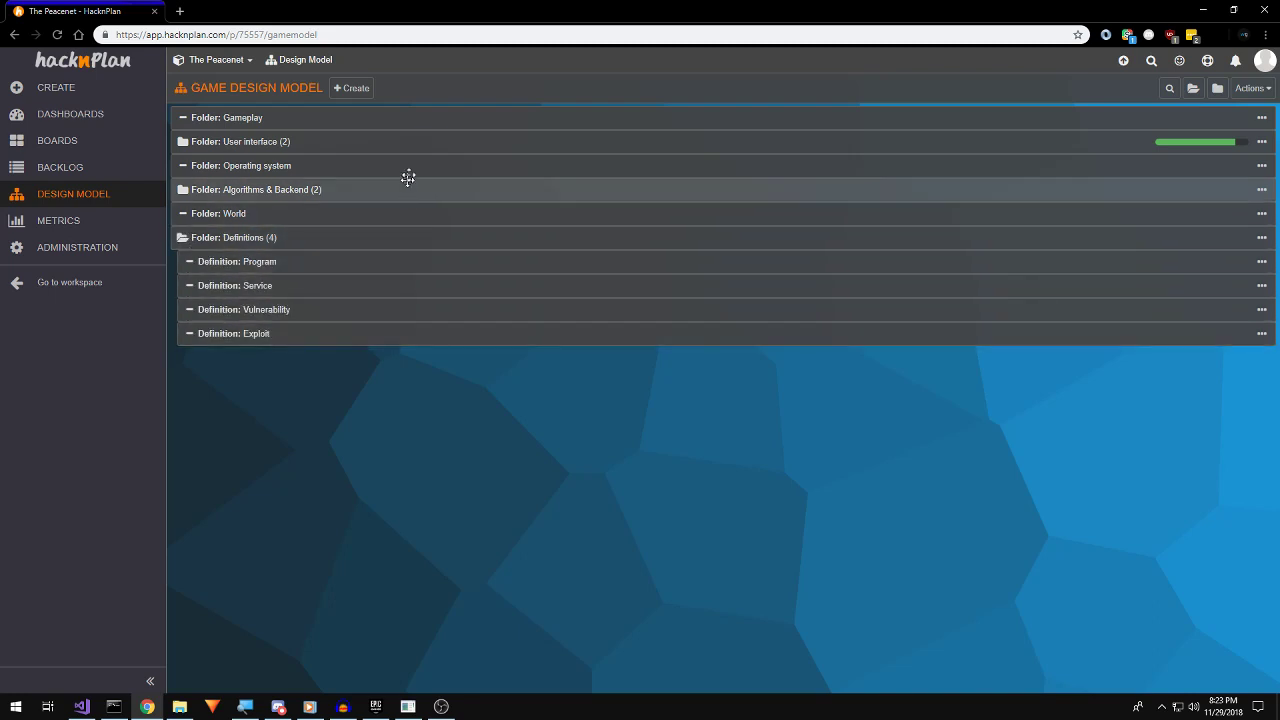
pyautogui.moveTo(414, 122)
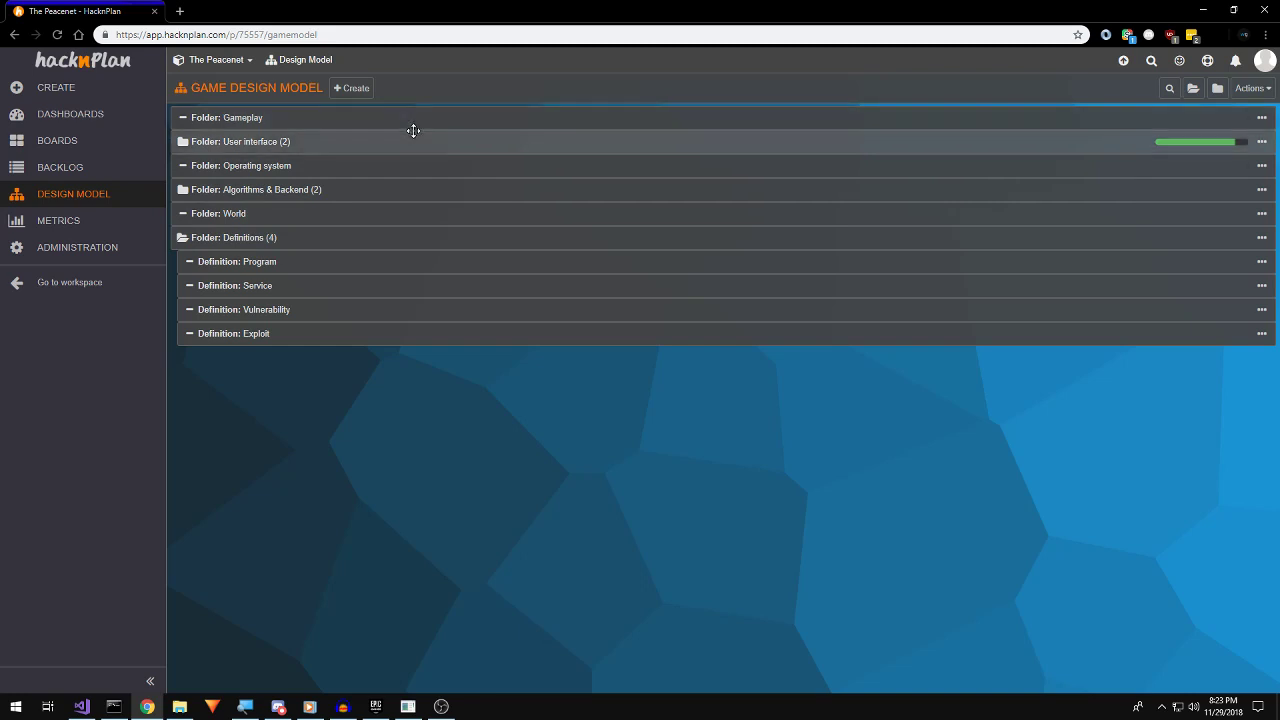
pyautogui.moveTo(360, 152)
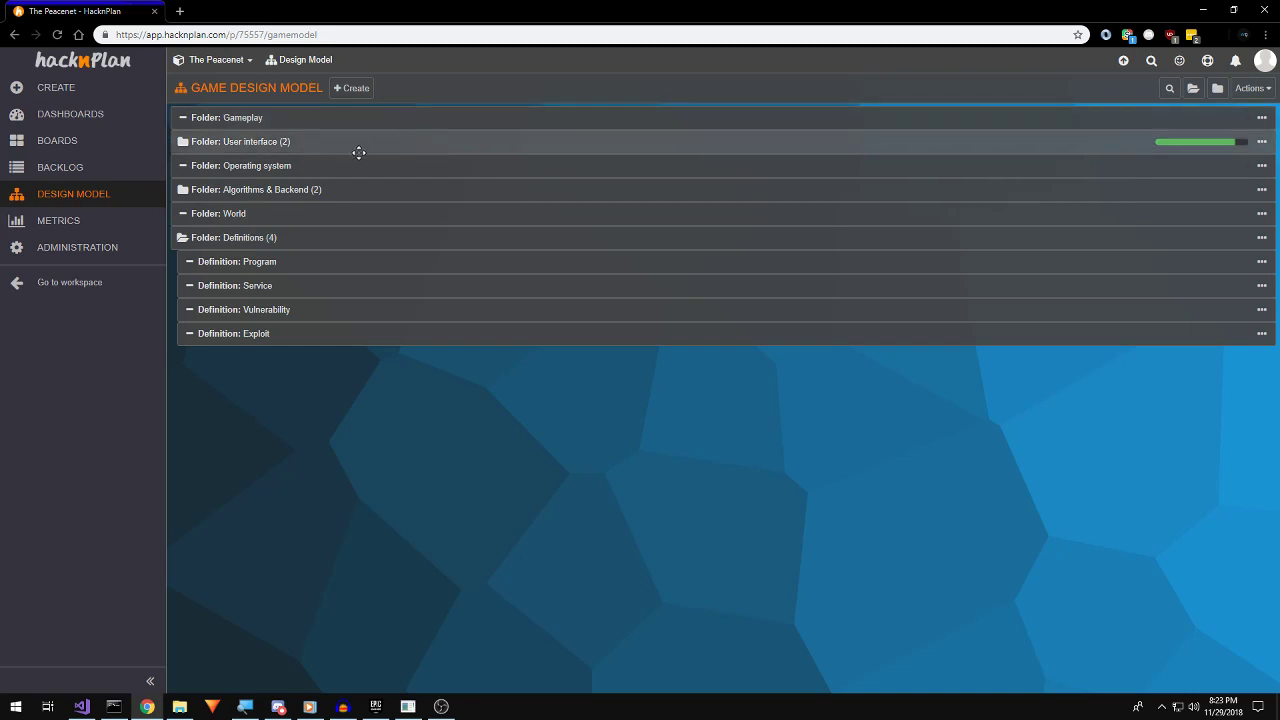
pyautogui.moveTo(180, 204)
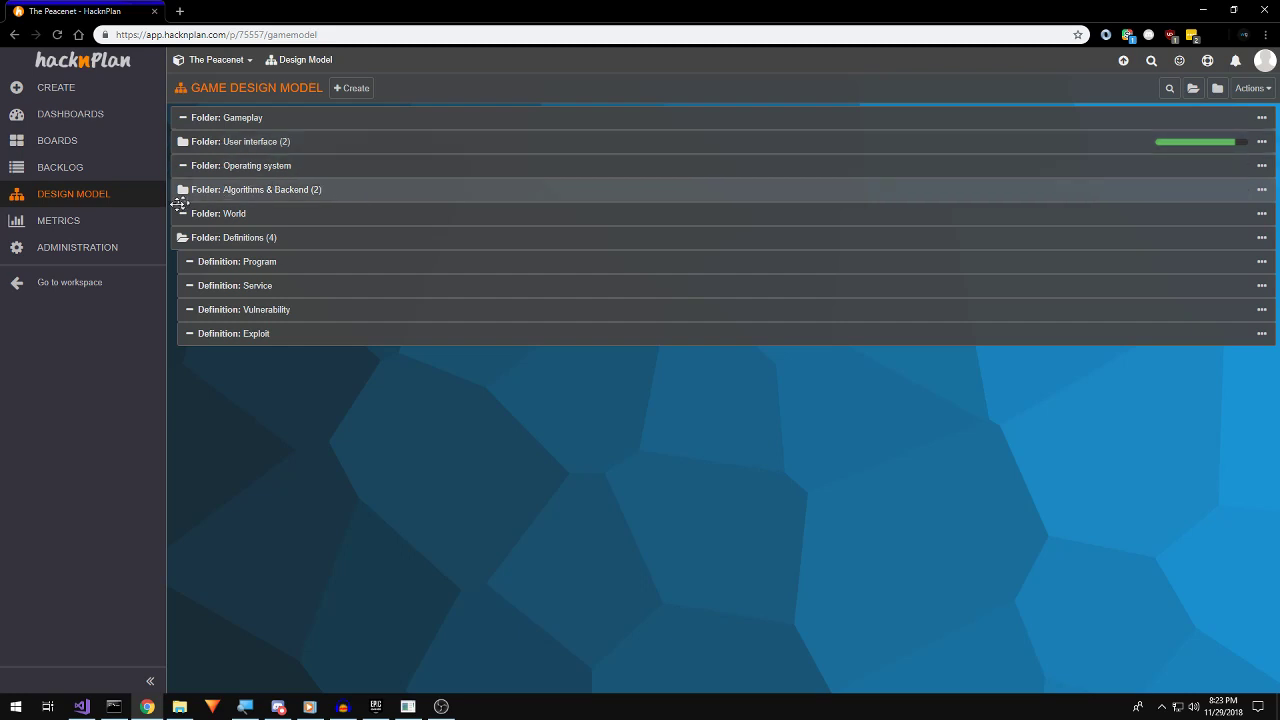
pyautogui.moveTo(84, 228)
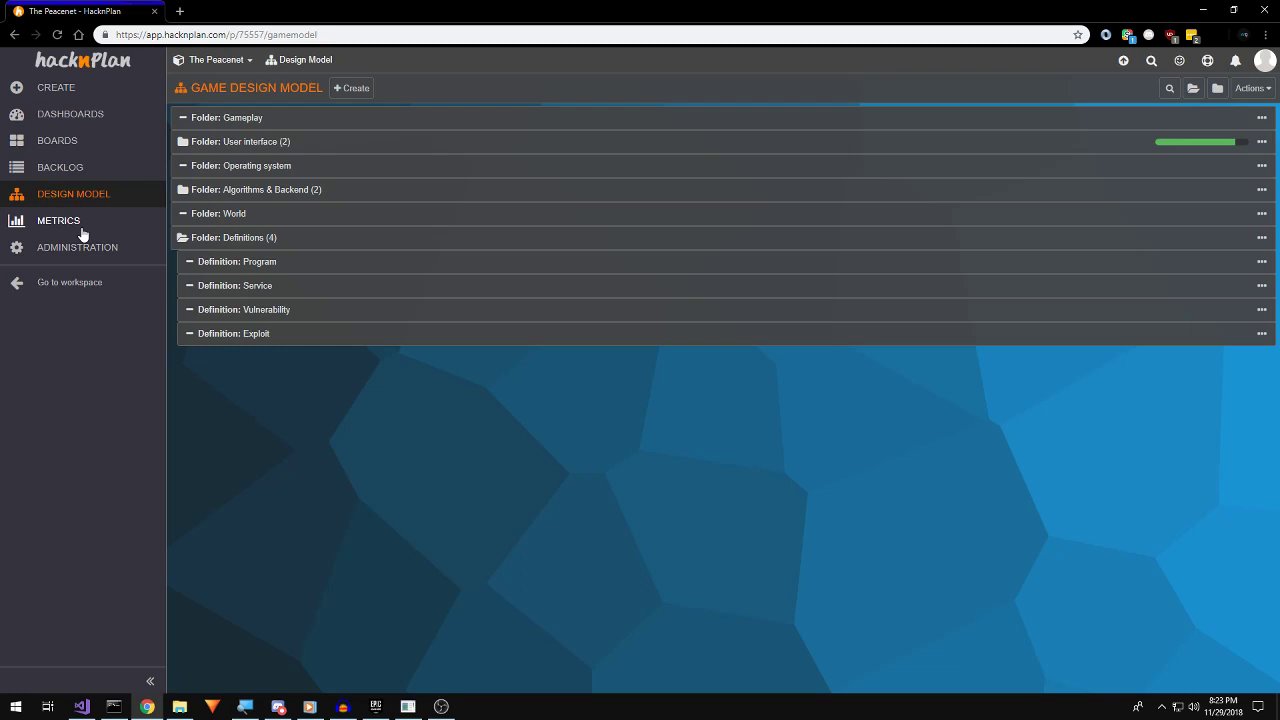
# View the project's Global metrics and expand the Administration section.
pyautogui.click(58, 220)
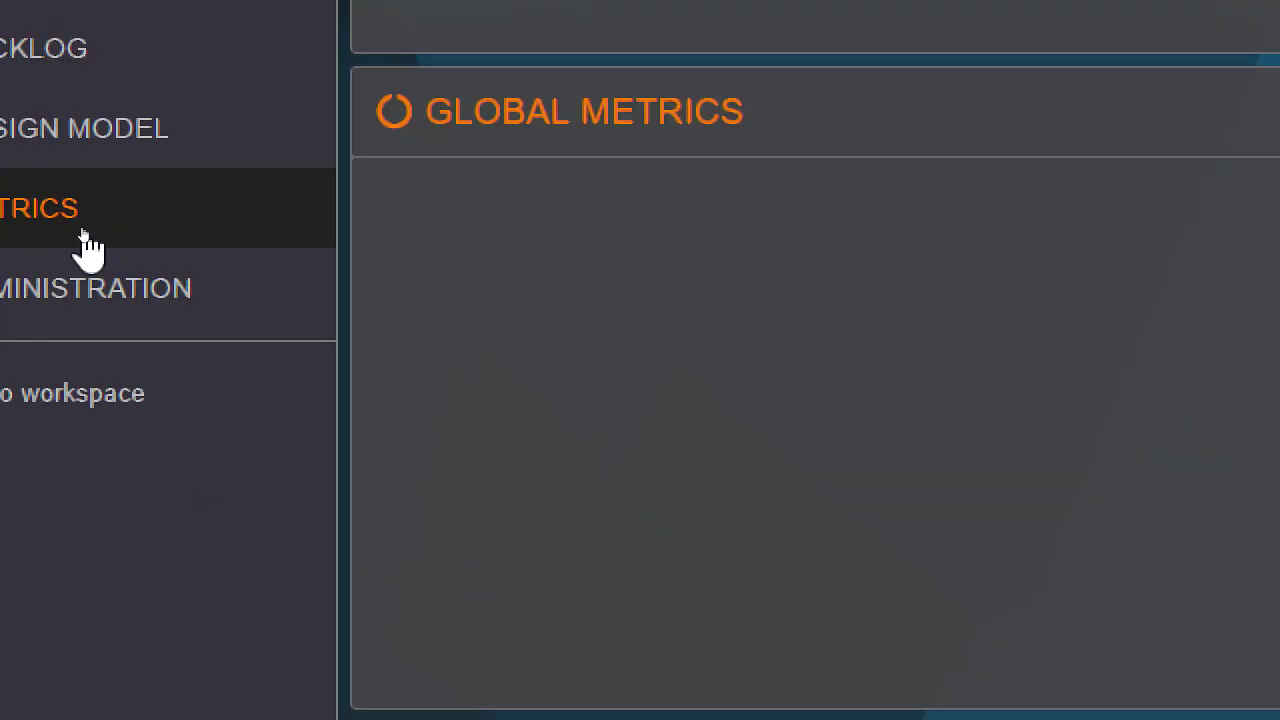
pyautogui.click(40, 208)
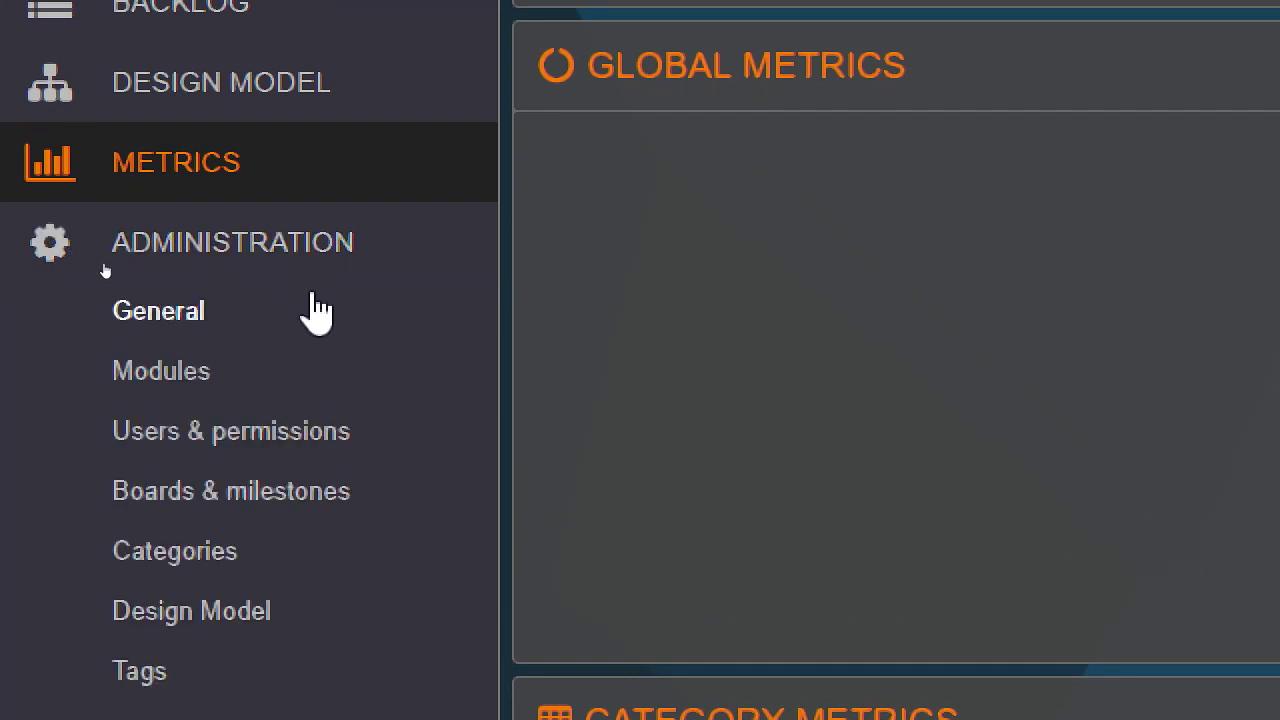
# Review The Peacenet's General settings: name, description, Hours cost metric and mandatory fields.
pyautogui.click(158, 310)
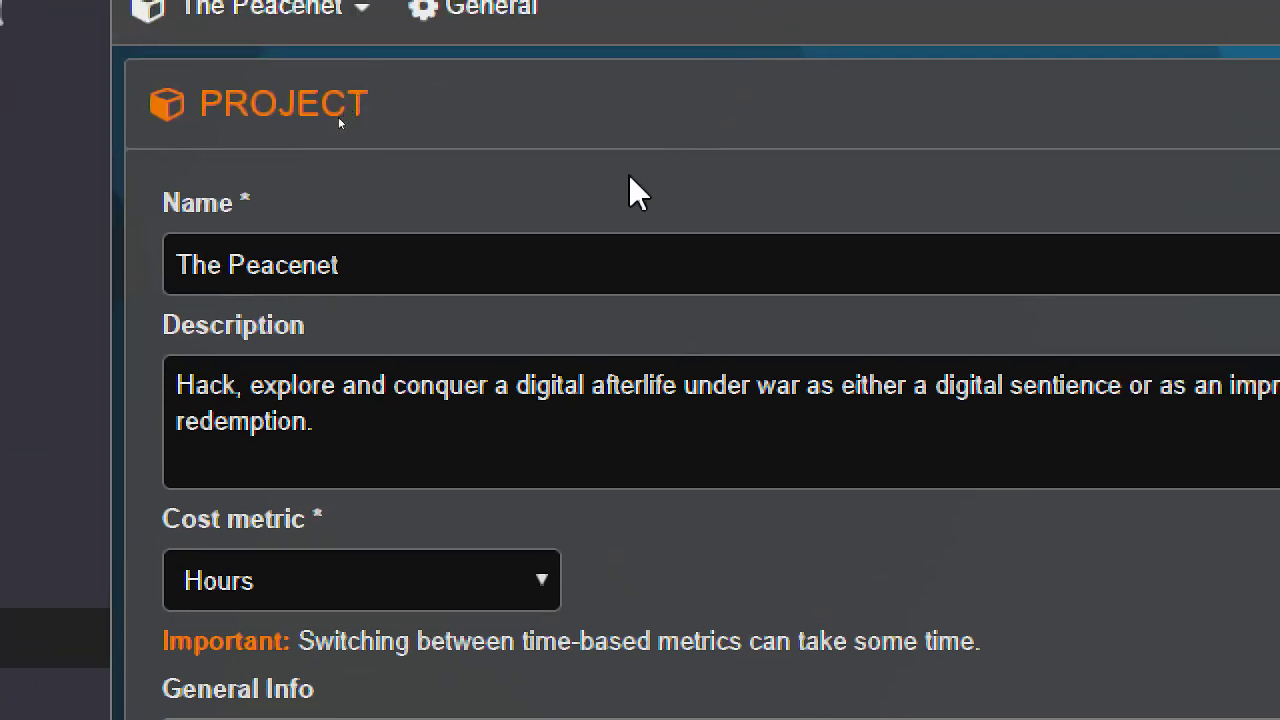
pyautogui.doubleClick(280, 264)
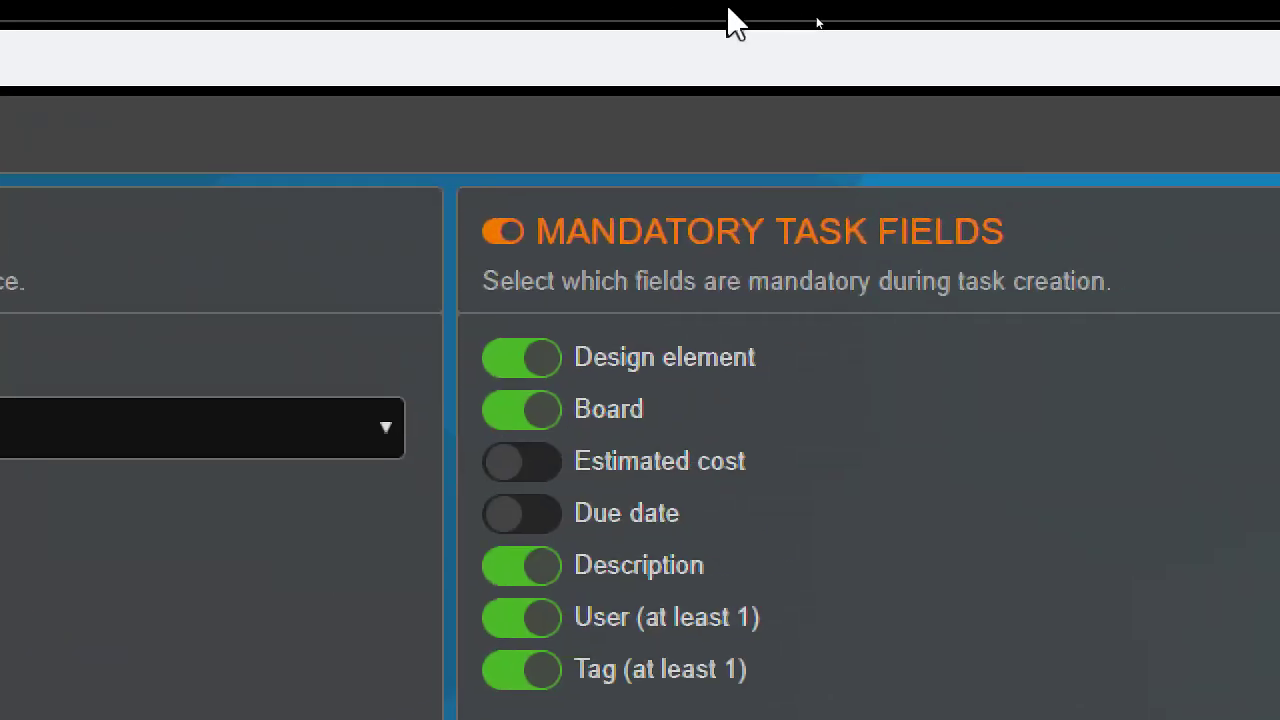
# Review the Modules and features toggles before moving to Boards & milestones.
pyautogui.click(84, 590)
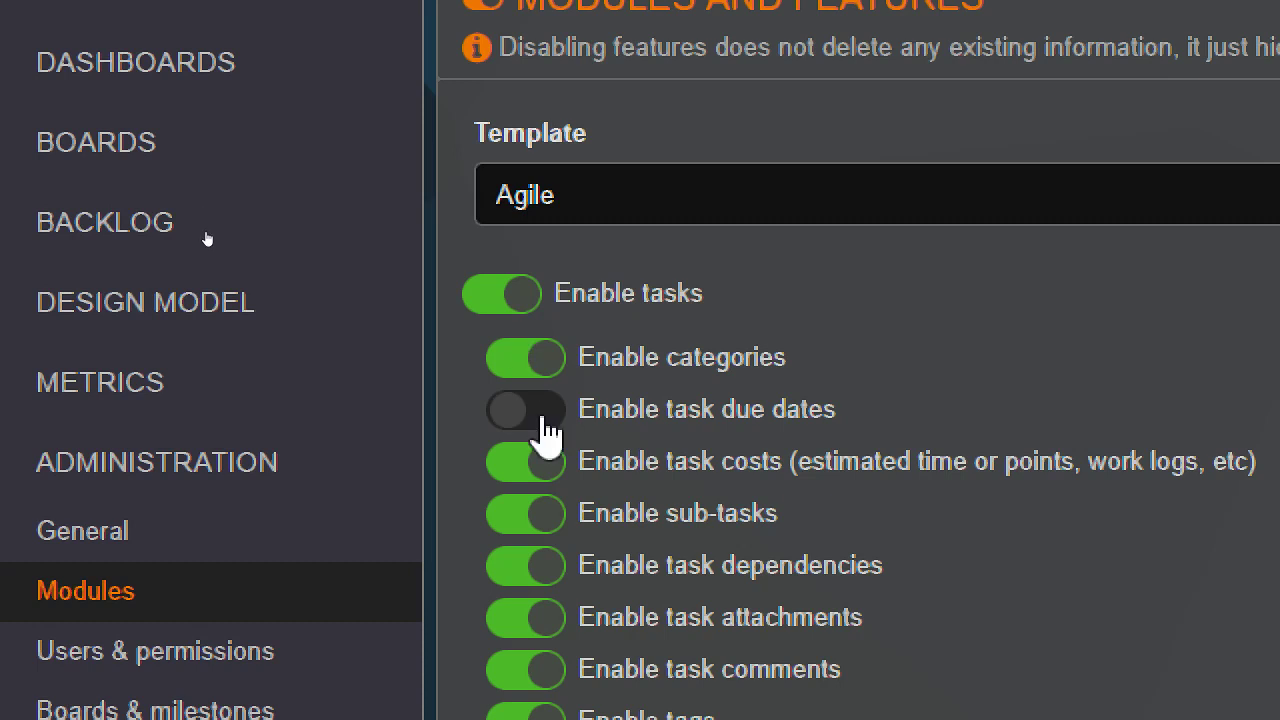
pyautogui.scroll(-3)
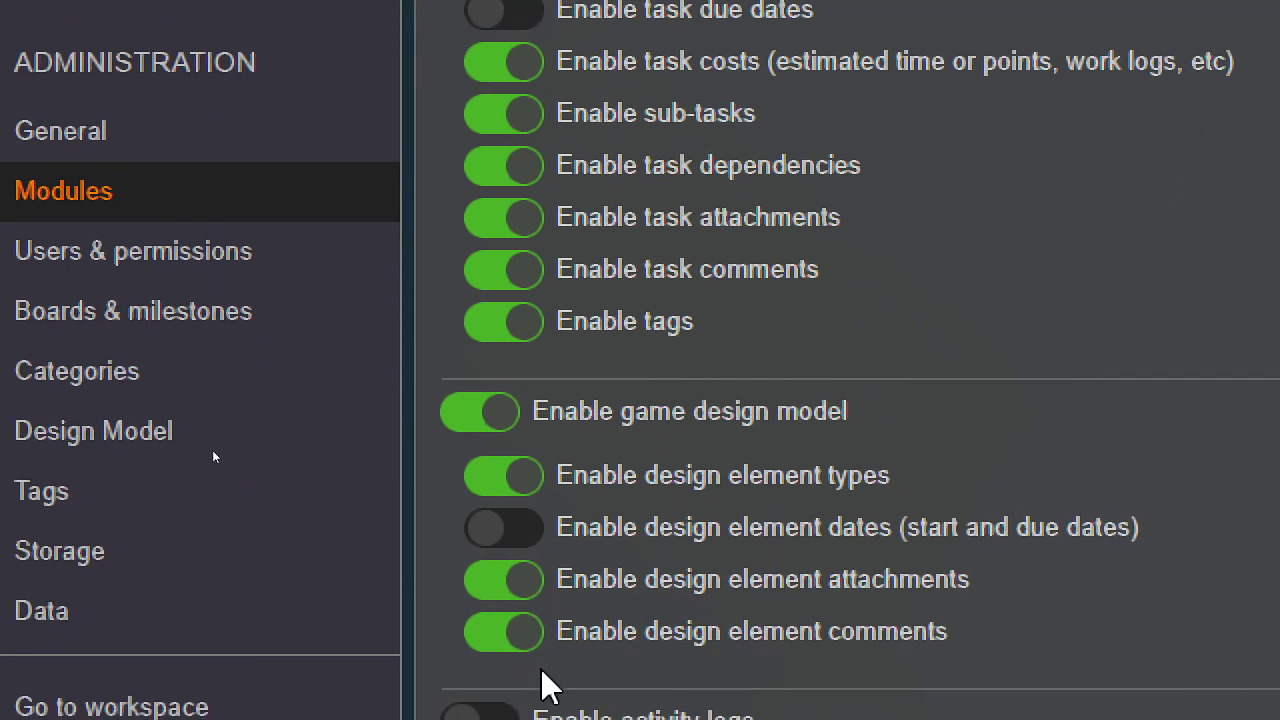
pyautogui.scroll(-3)
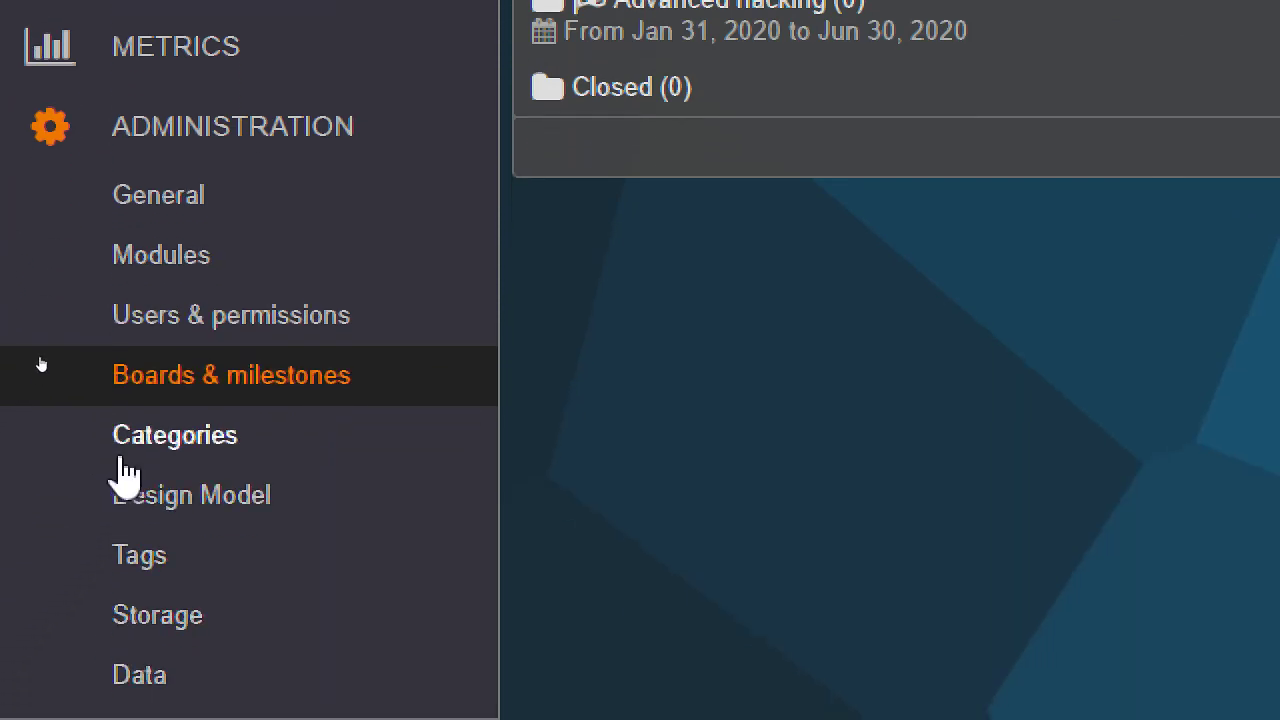
# Review the Categories list (Programming, Art, Design, etc.) and go to Design Model administration.
pyautogui.click(176, 434)
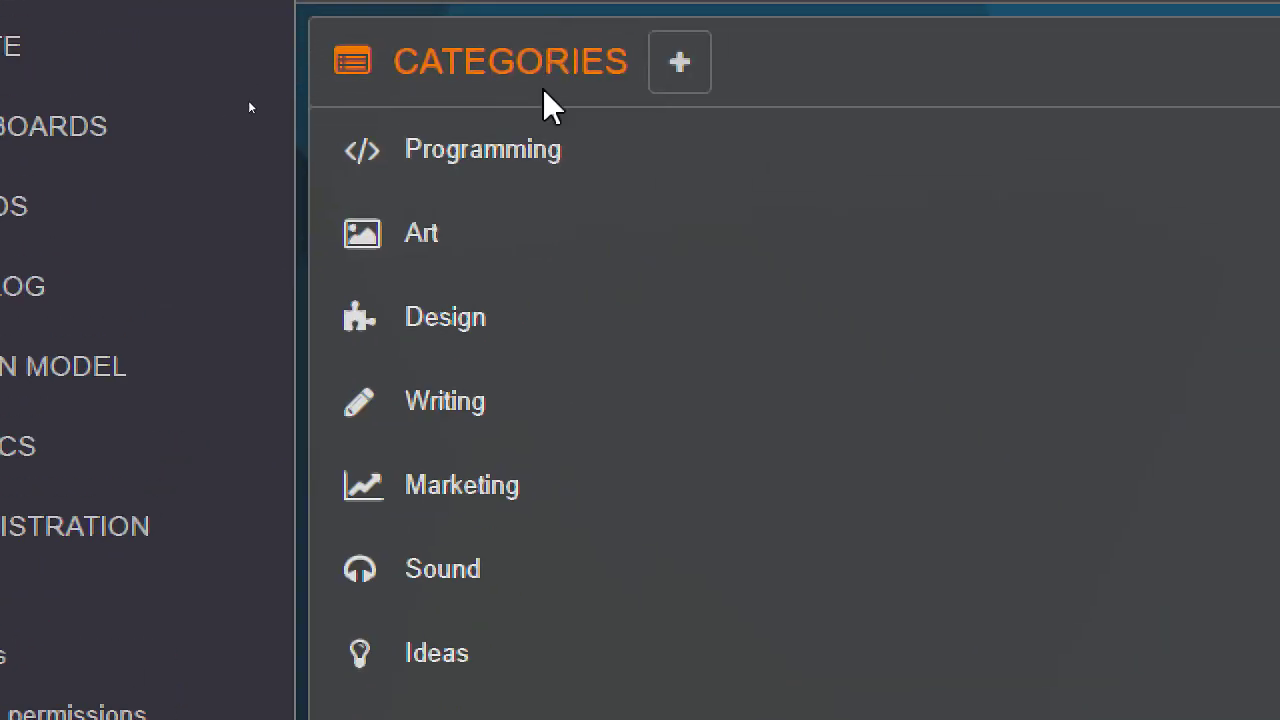
pyautogui.scroll(-3)
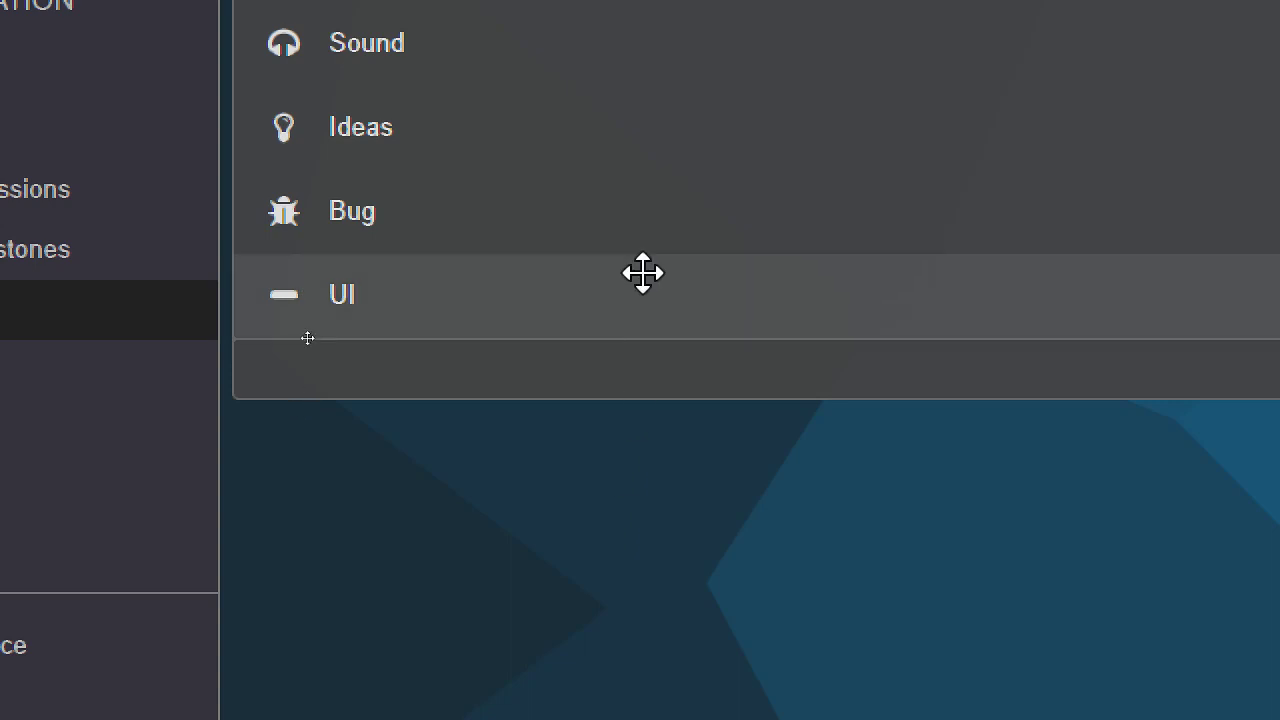
pyautogui.moveTo(640, 224)
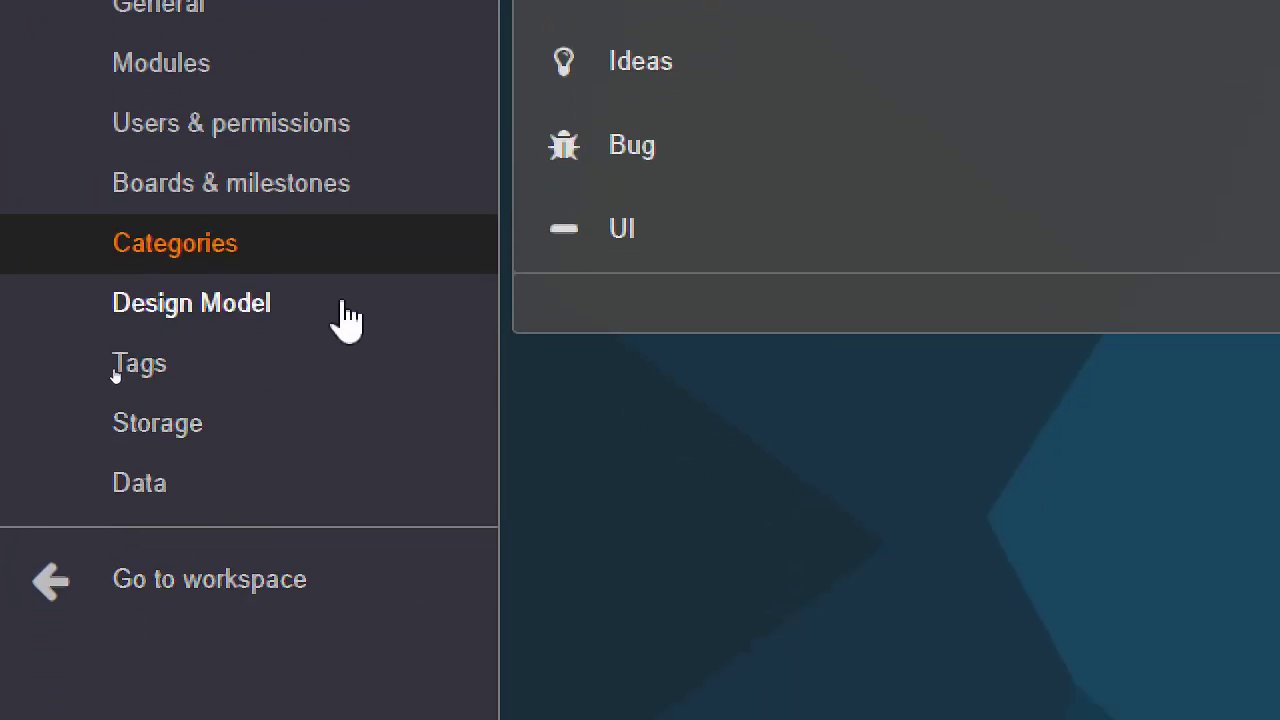
pyautogui.click(192, 302)
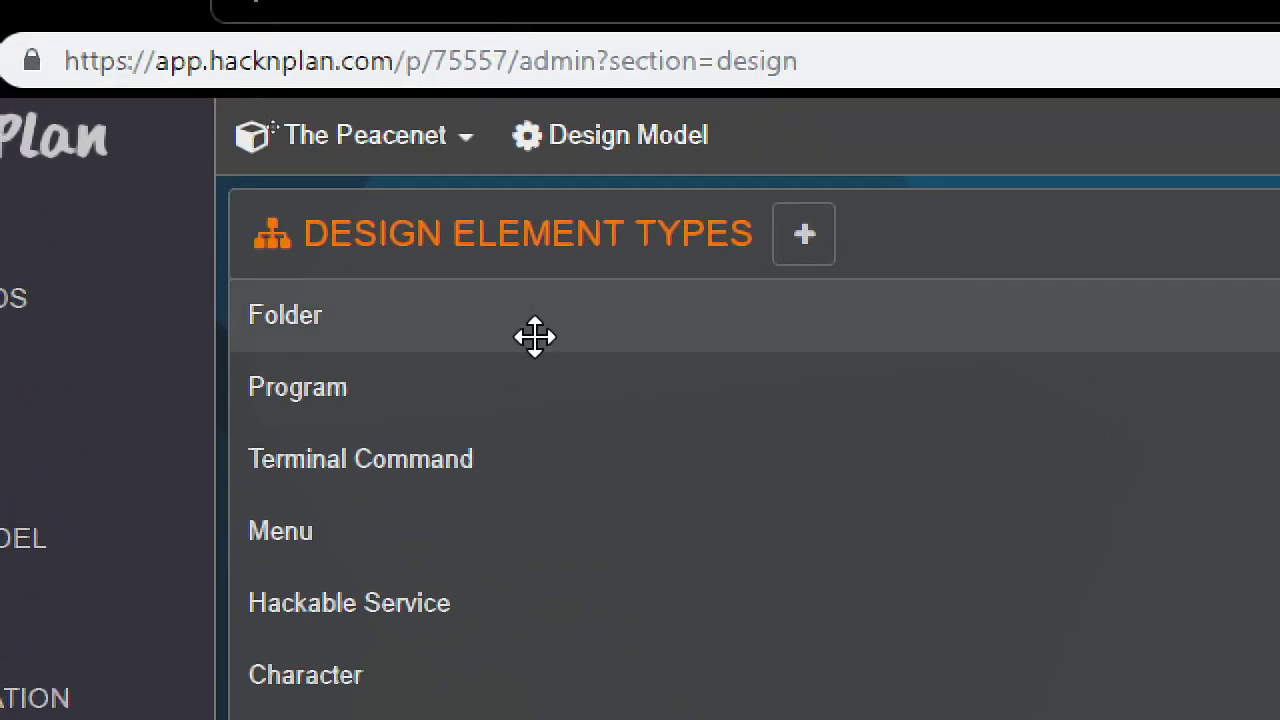
# Scroll the design element types down to Character, Mission and Unlockable Item.
pyautogui.scroll(-3)
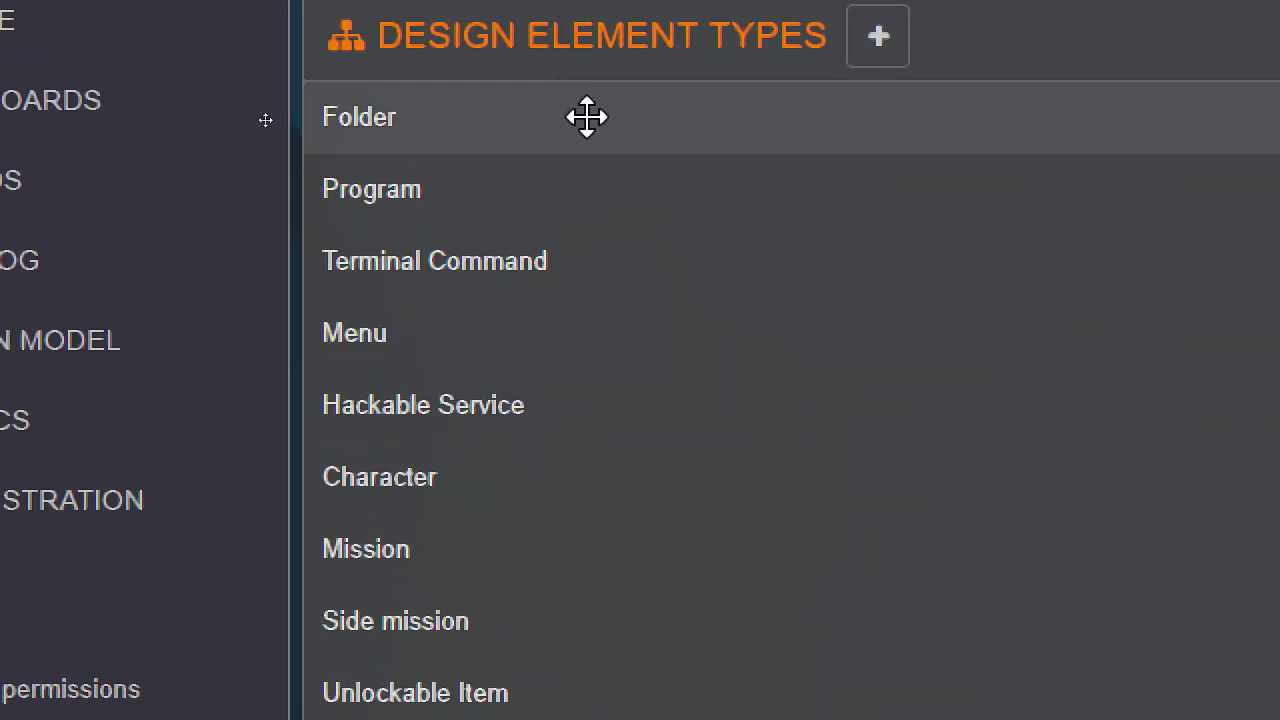
pyautogui.moveTo(620, 464)
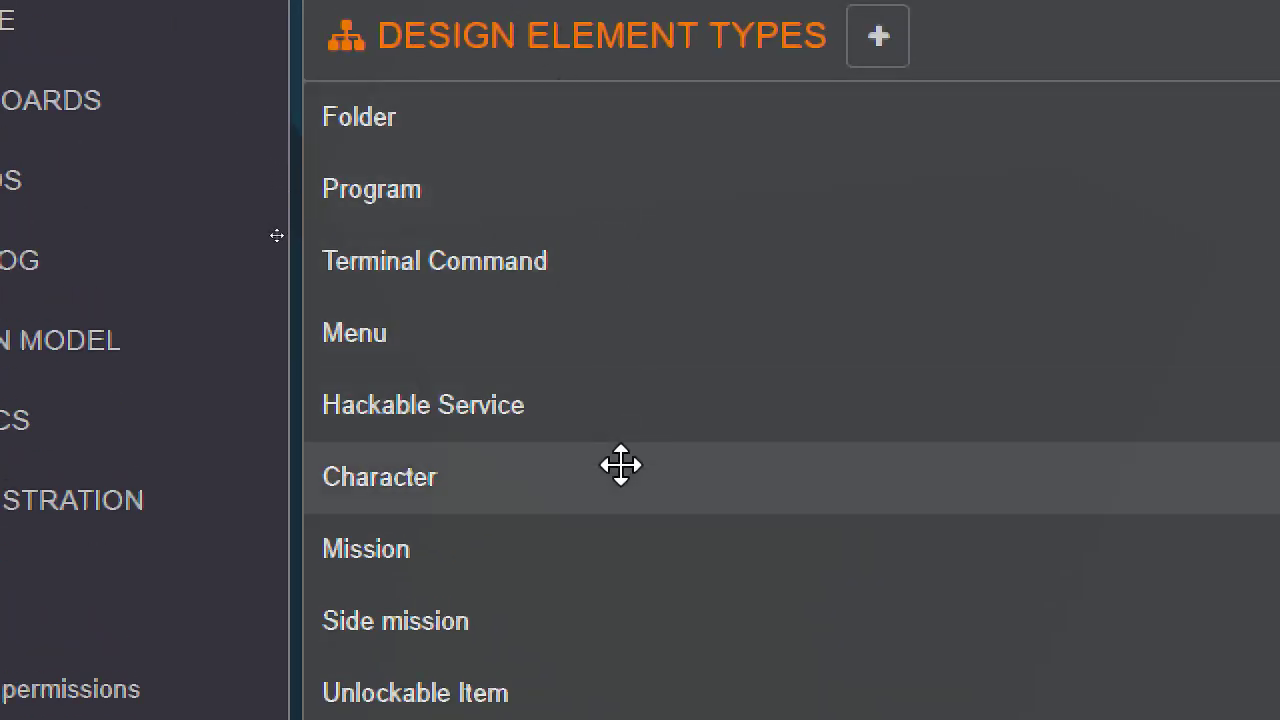
pyautogui.moveTo(608, 444)
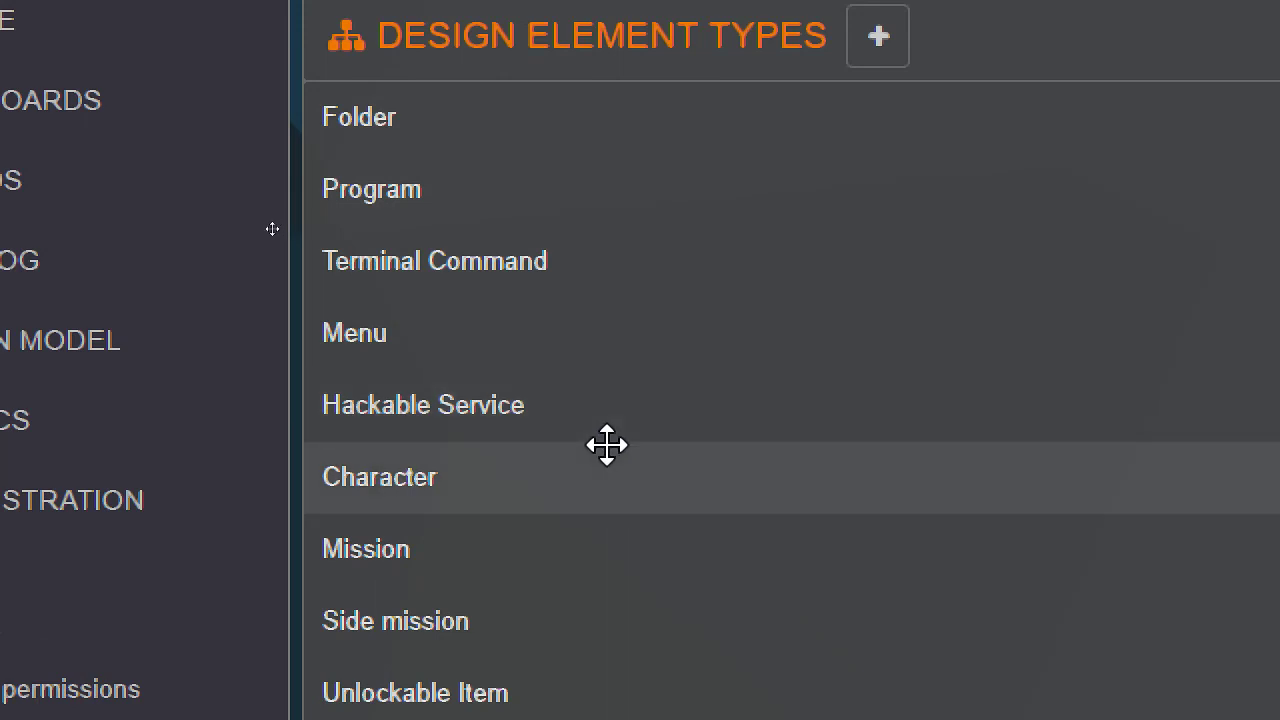
pyautogui.moveTo(616, 318)
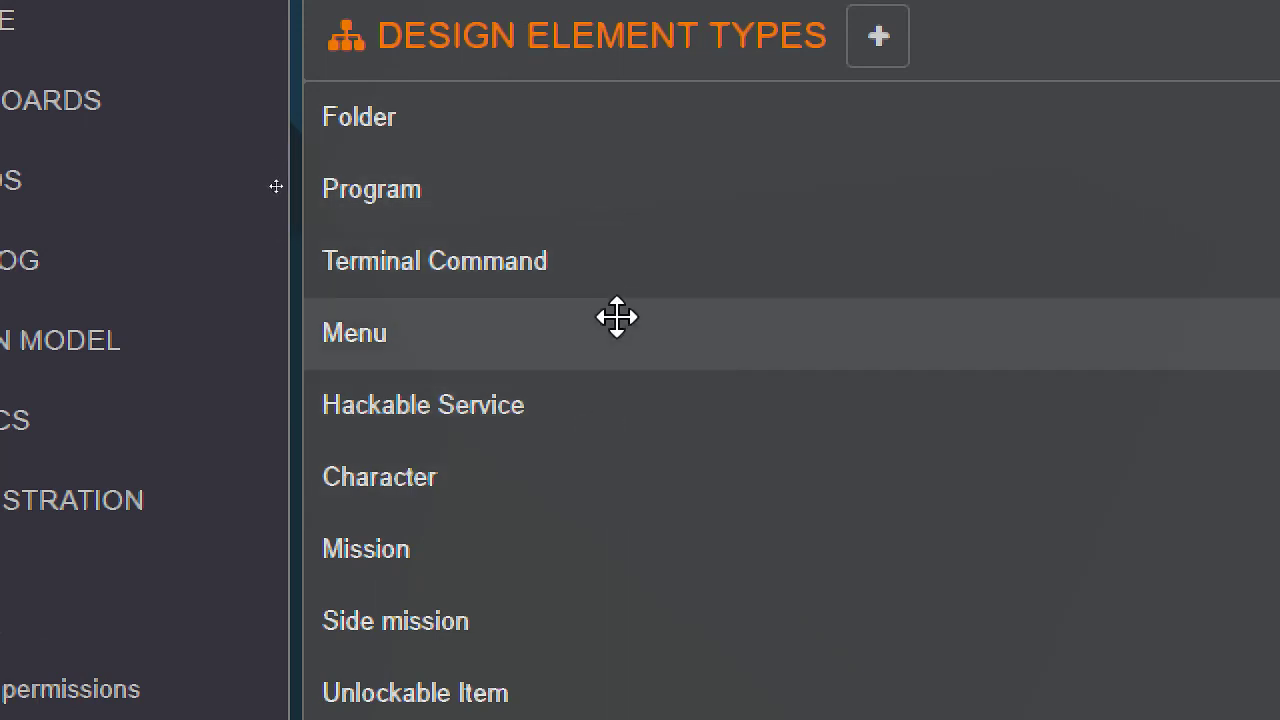
pyautogui.moveTo(684, 304)
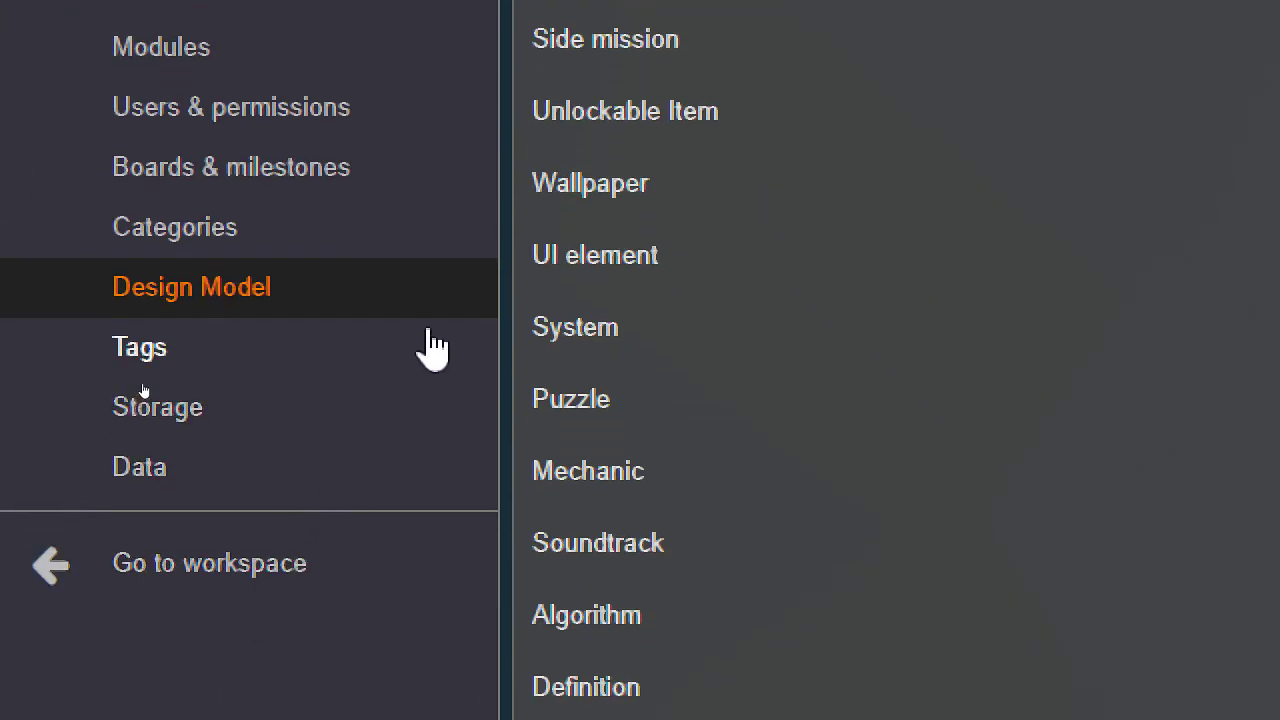
# Review the Important, Low priority, Easy and Up for grabs tags.
pyautogui.click(140, 346)
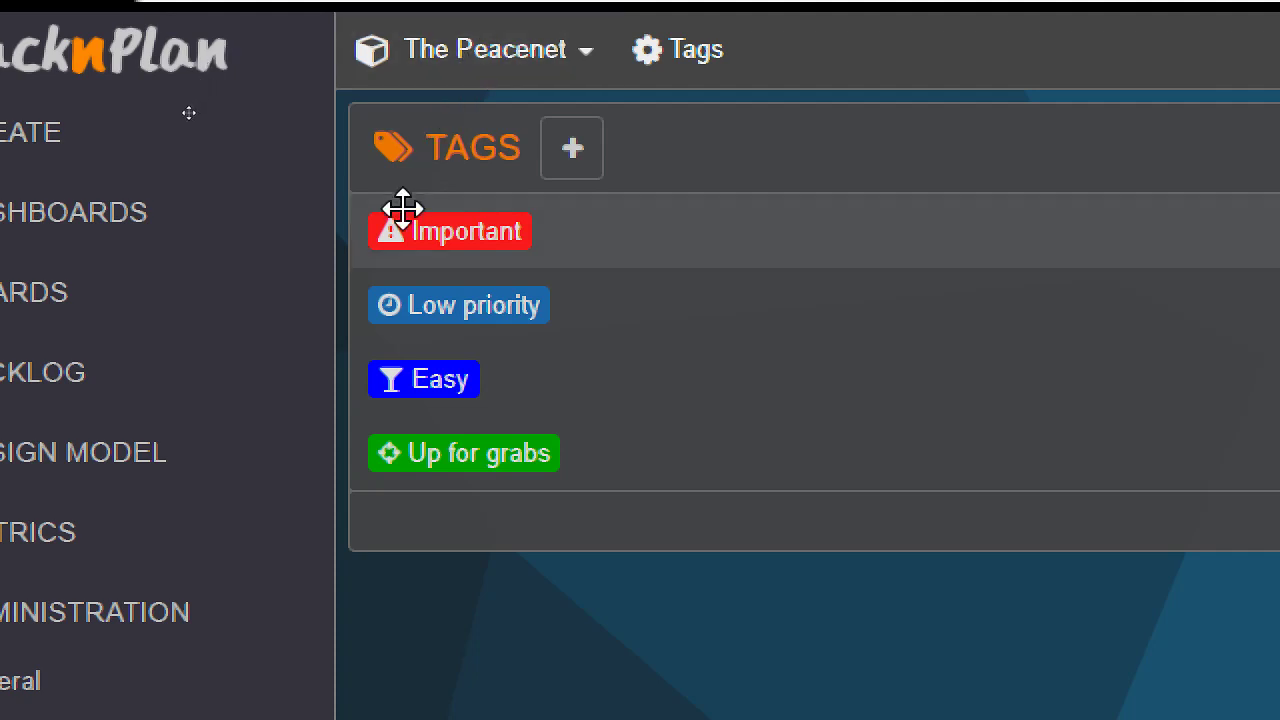
pyautogui.moveTo(400, 218)
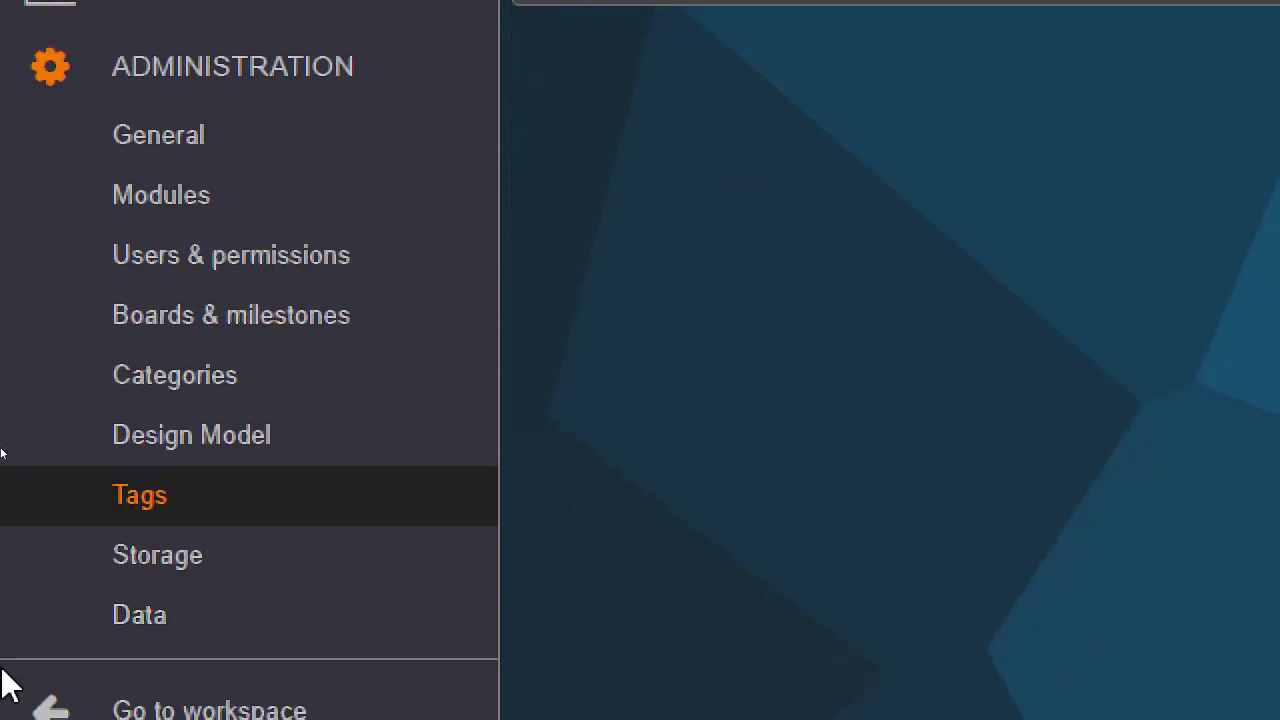
pyautogui.scroll(-3)
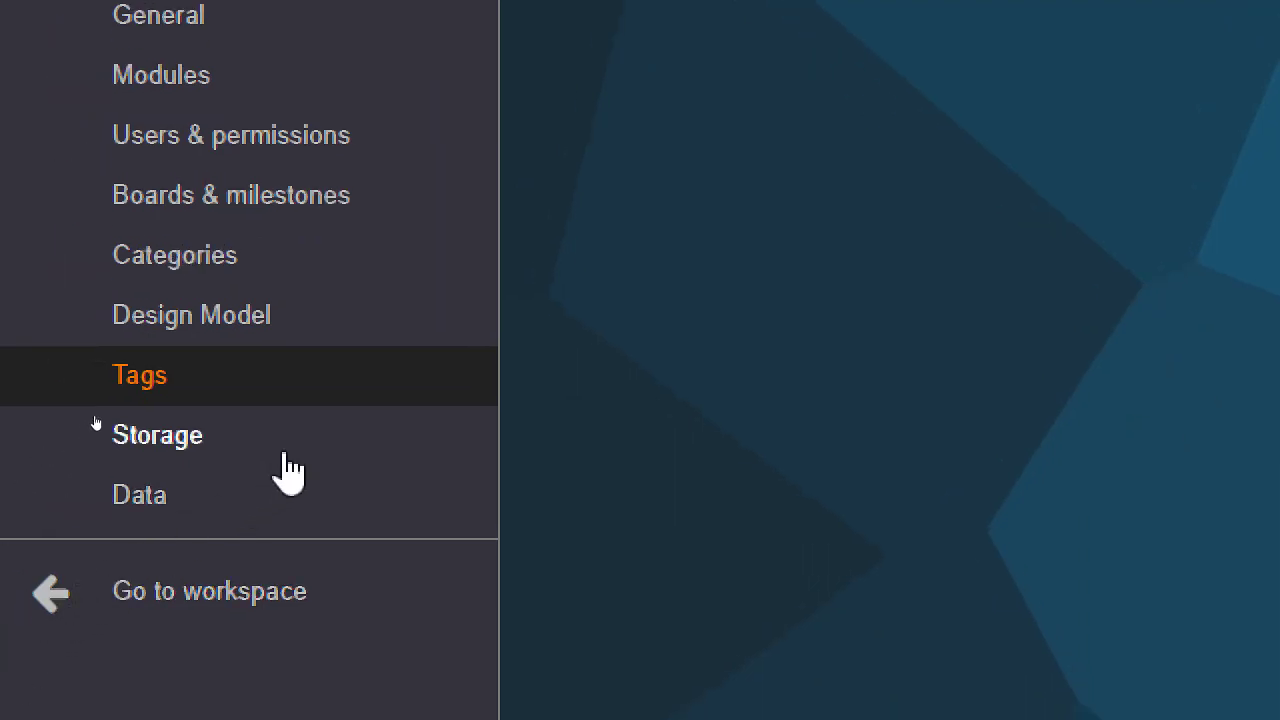
# View the project's Storage usage: 0 KB used, 500.0 MB available, no files.
pyautogui.click(156, 434)
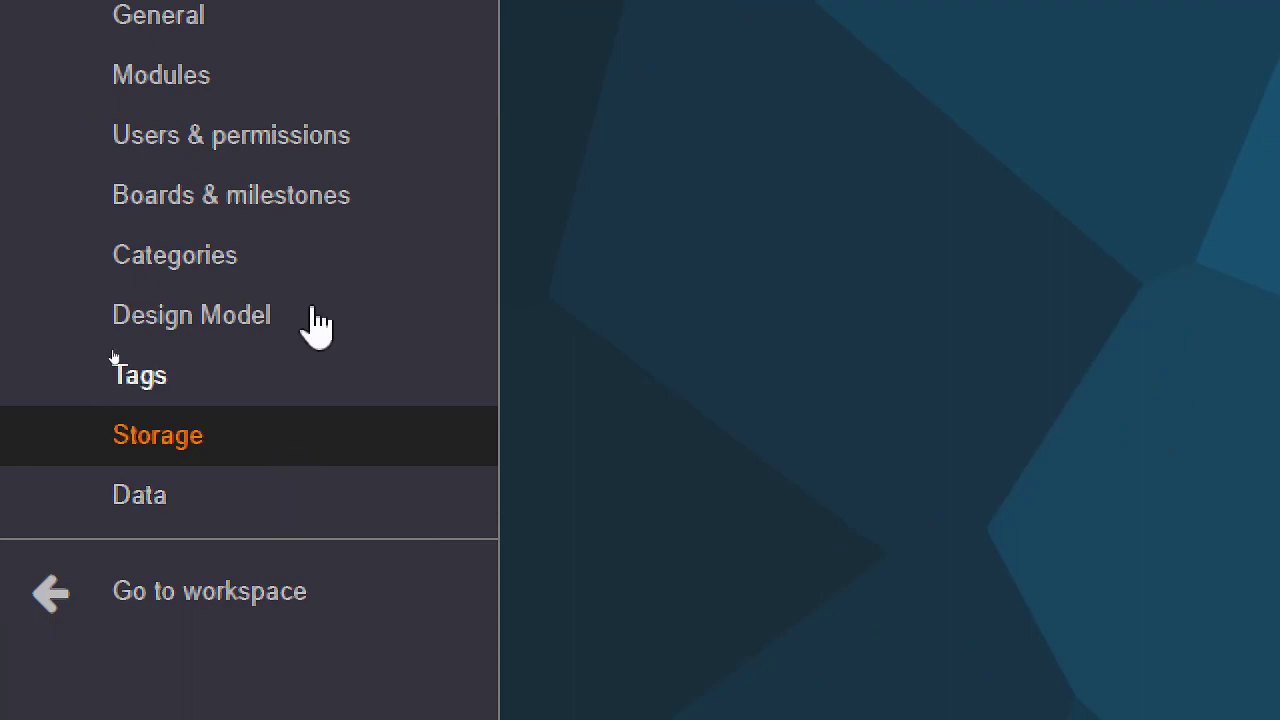
pyautogui.click(156, 434)
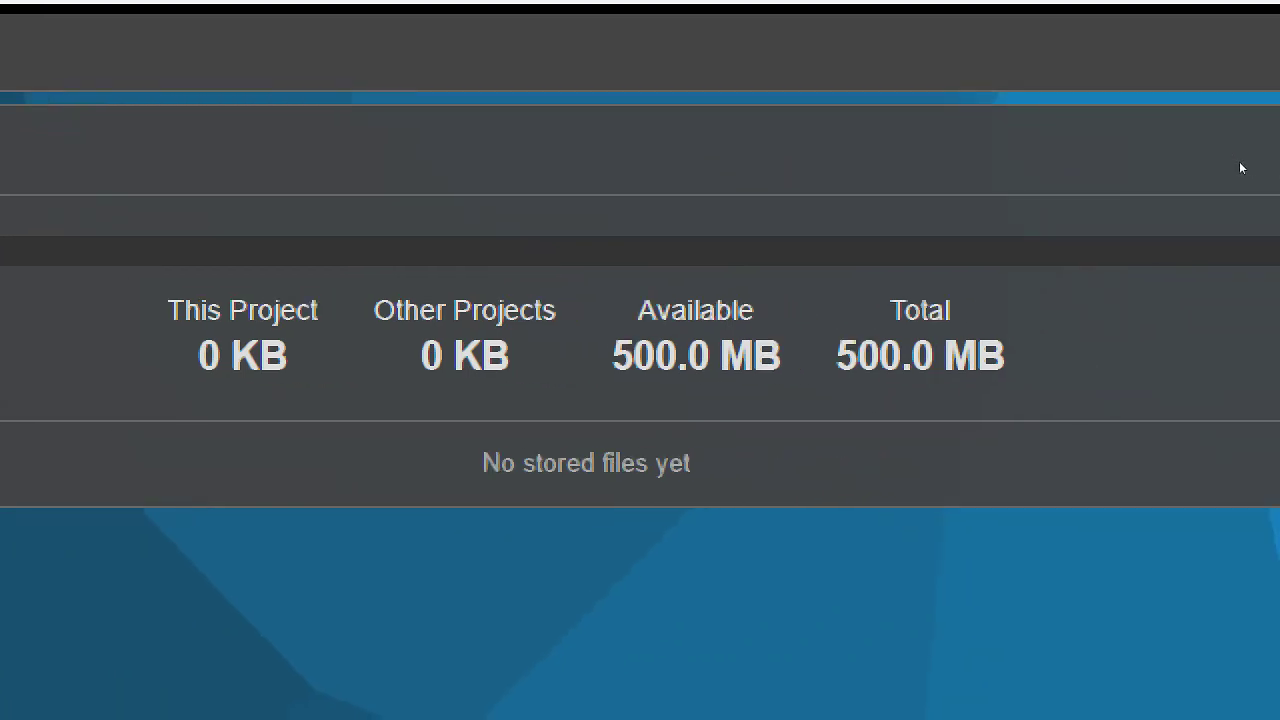
pyautogui.click(156, 548)
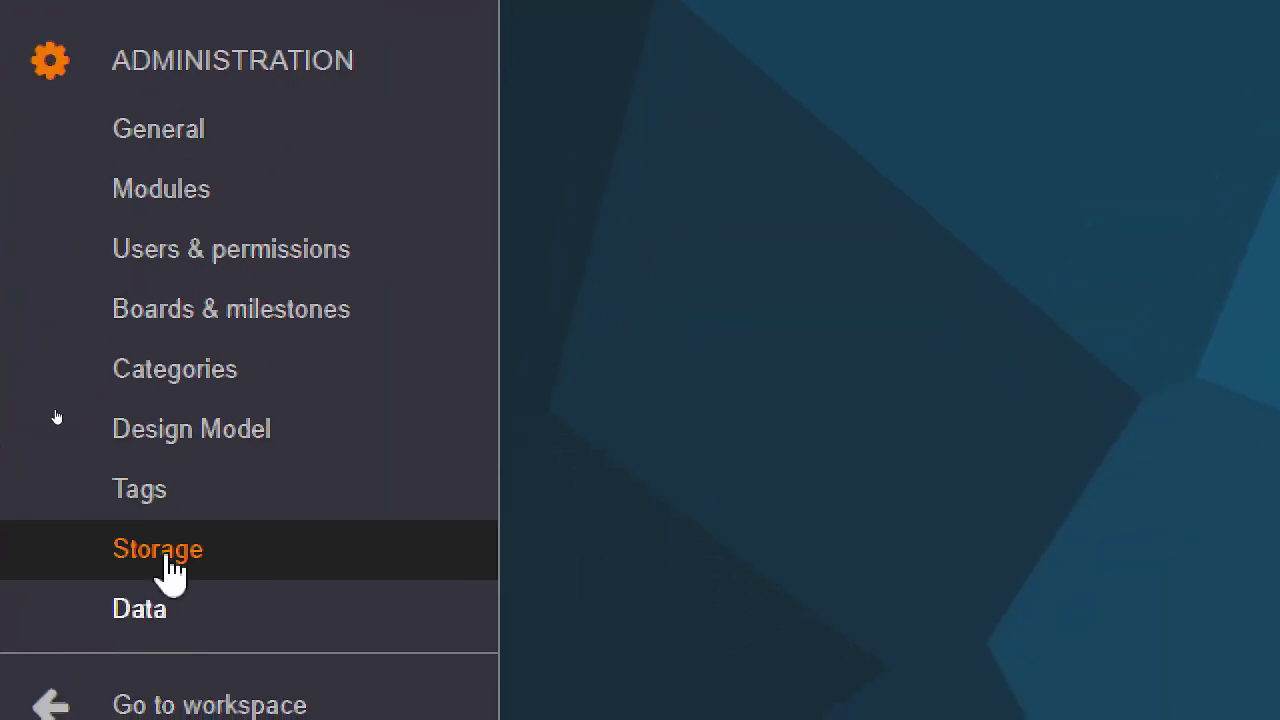
pyautogui.moveTo(268, 616)
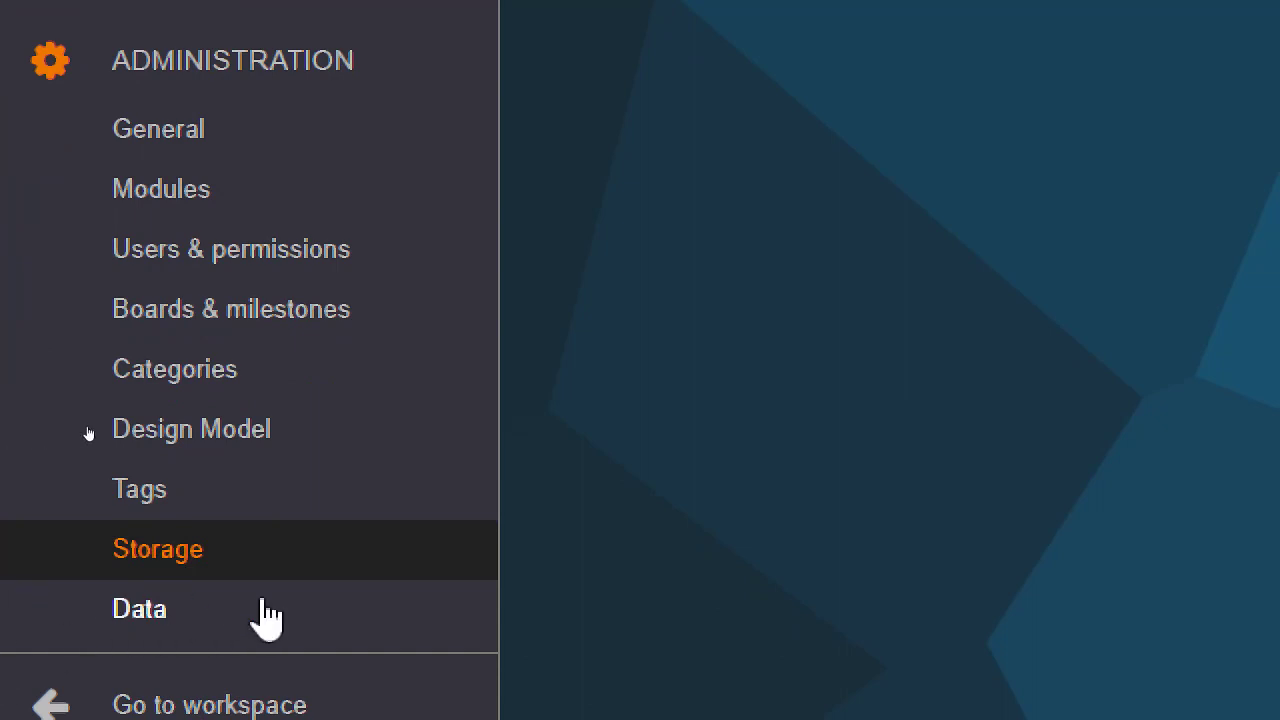
# View the Data administration page with its Export project data option.
pyautogui.click(140, 608)
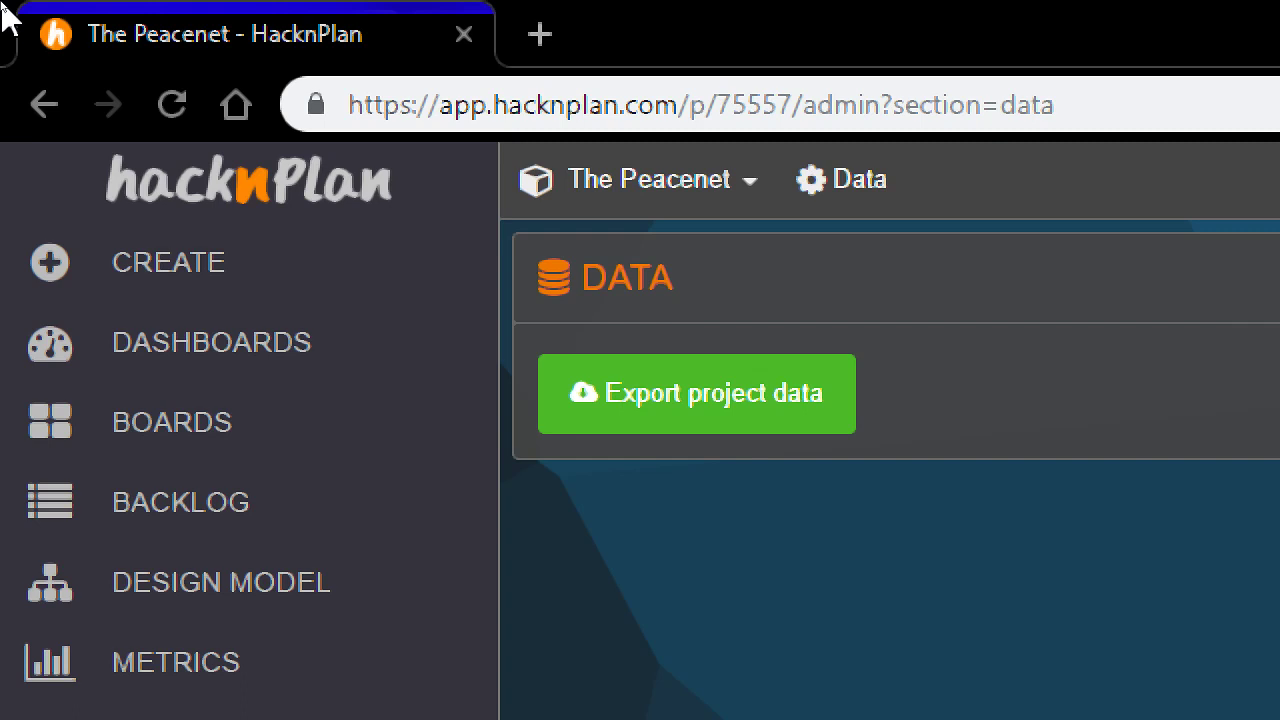
pyautogui.moveTo(304, 196)
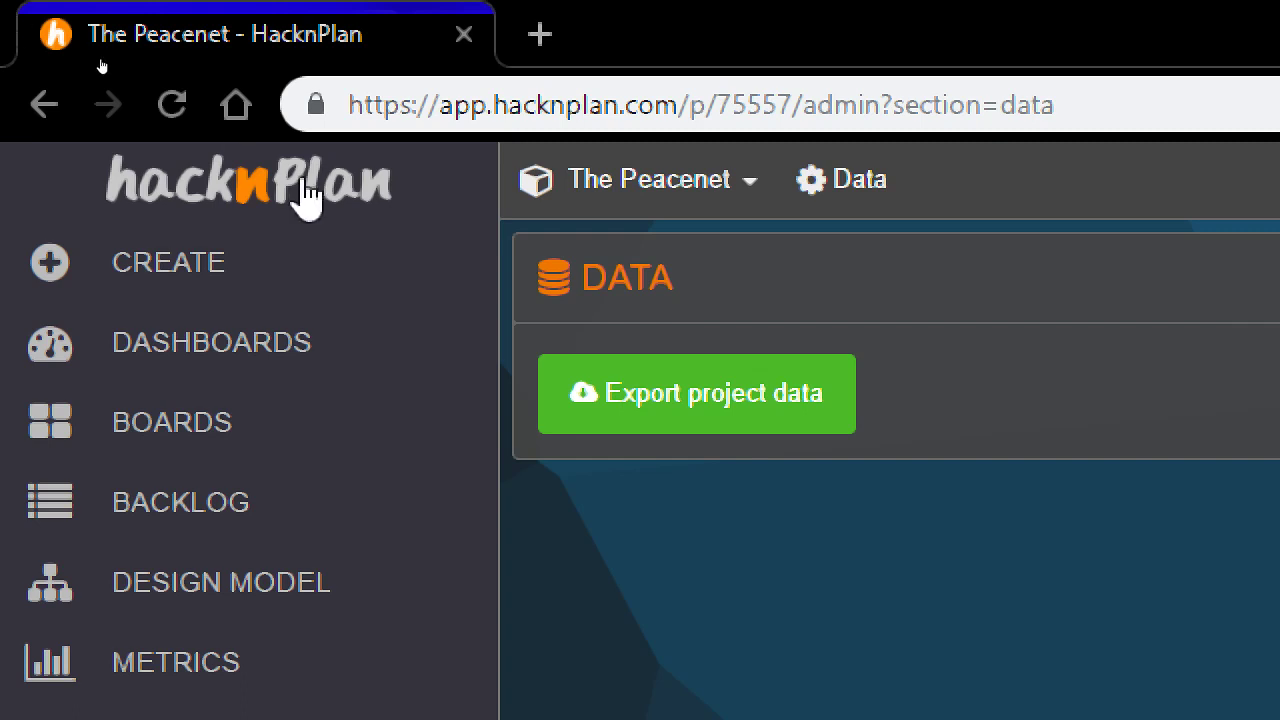
pyautogui.moveTo(200, 550)
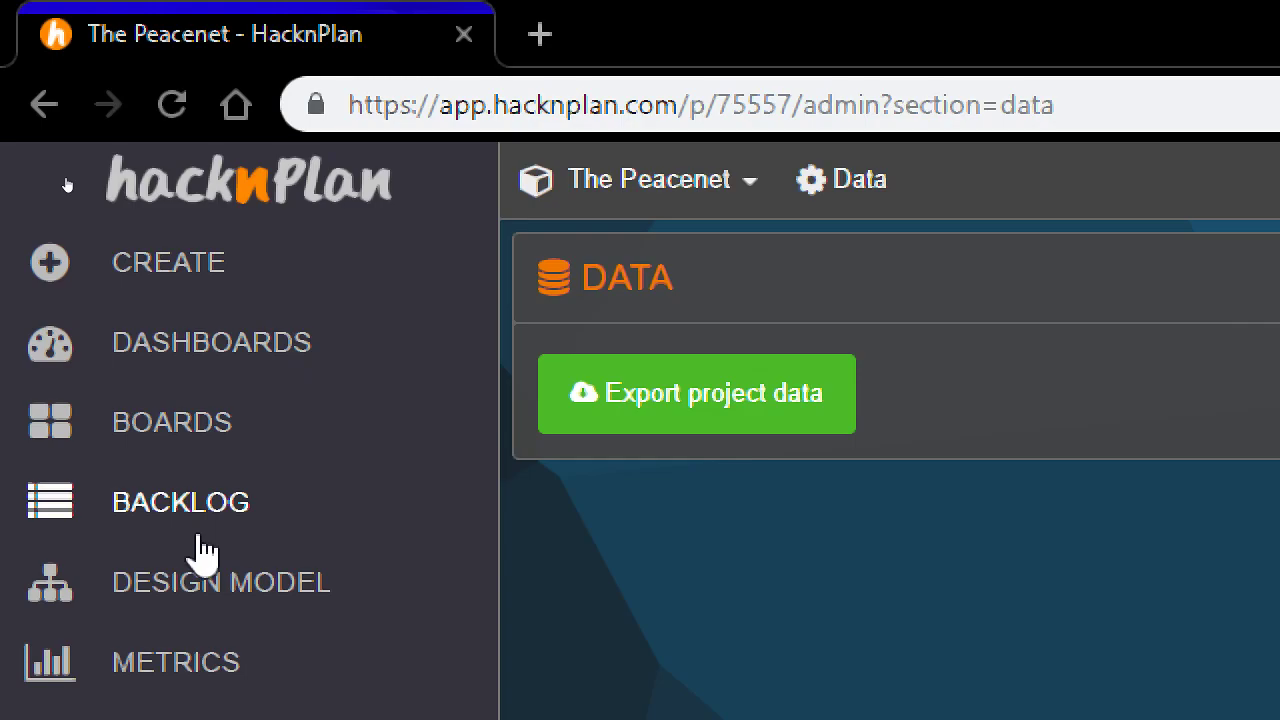